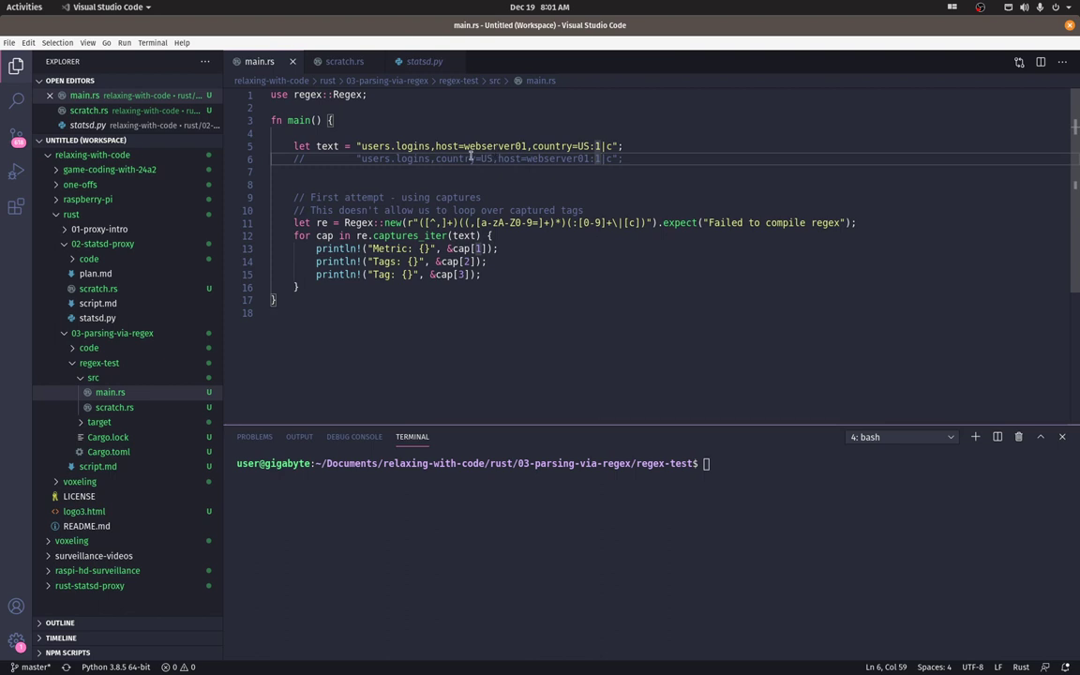
- Scroll the docs.rs regex page down to the 'iterating over capture groups' example
double_click(453, 158)
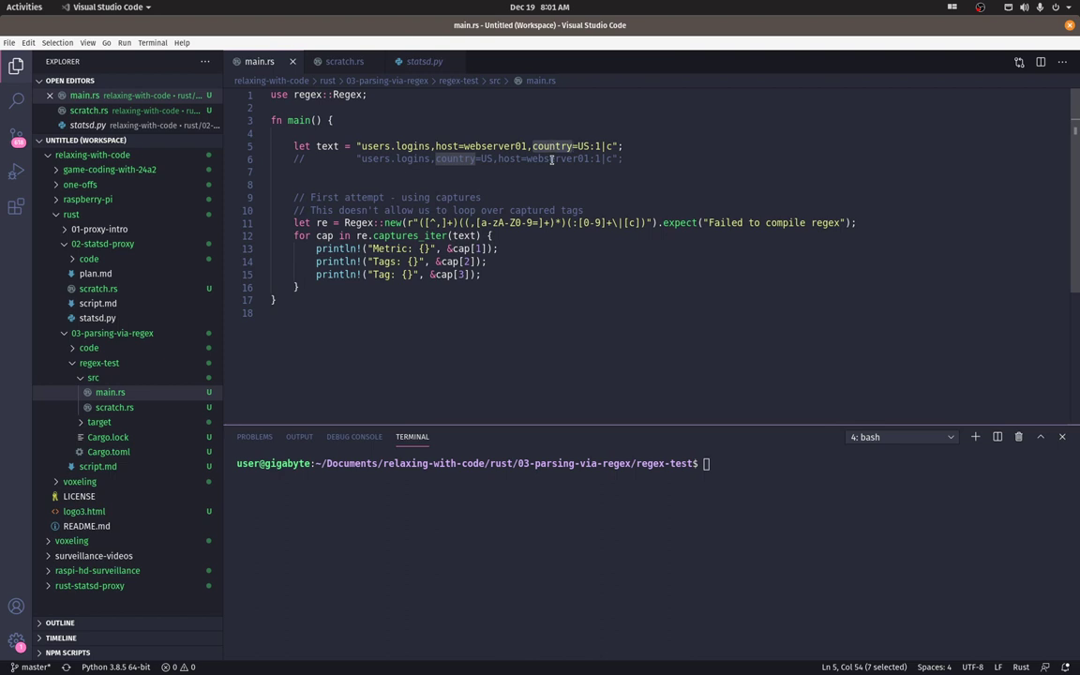
double_click(425, 146)
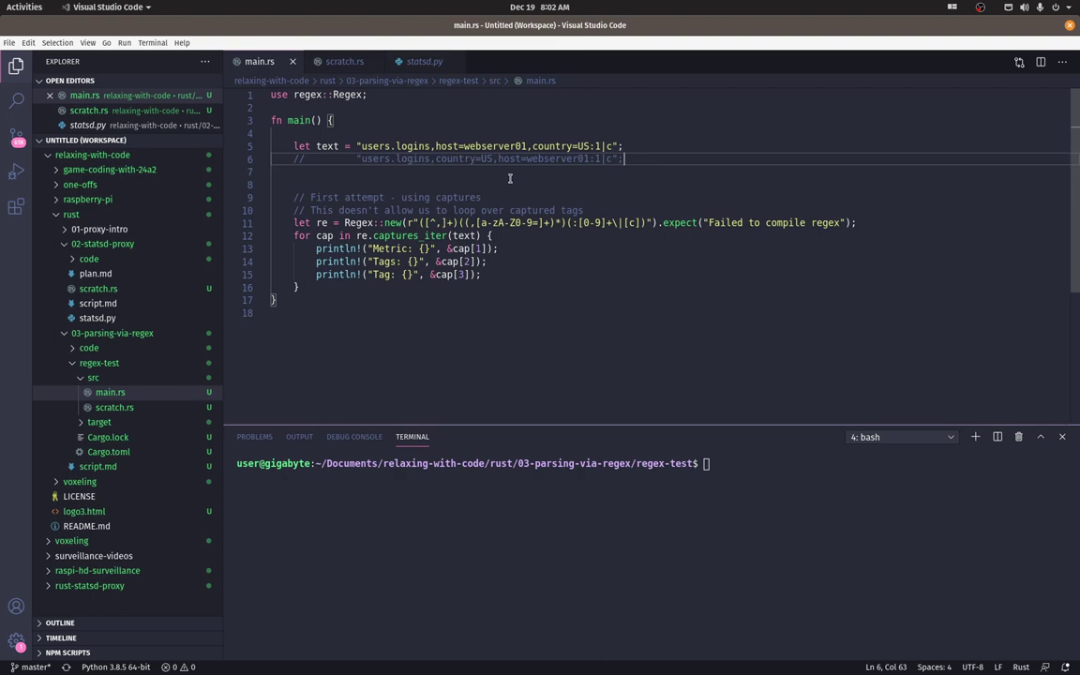
click(298, 30)
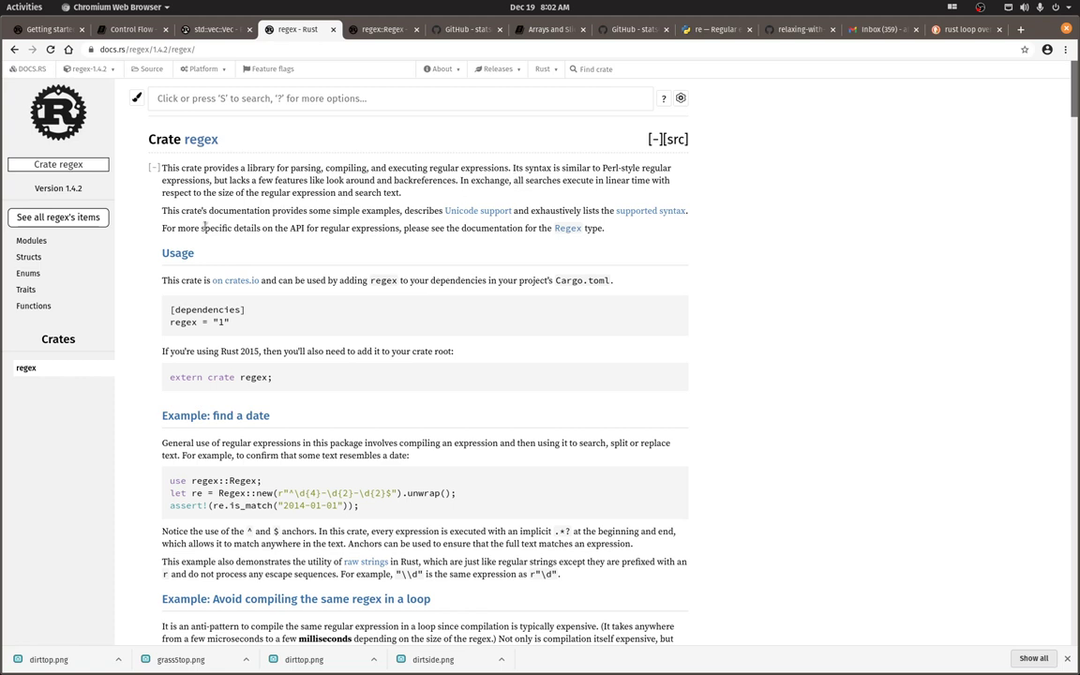
scroll(down, 3)
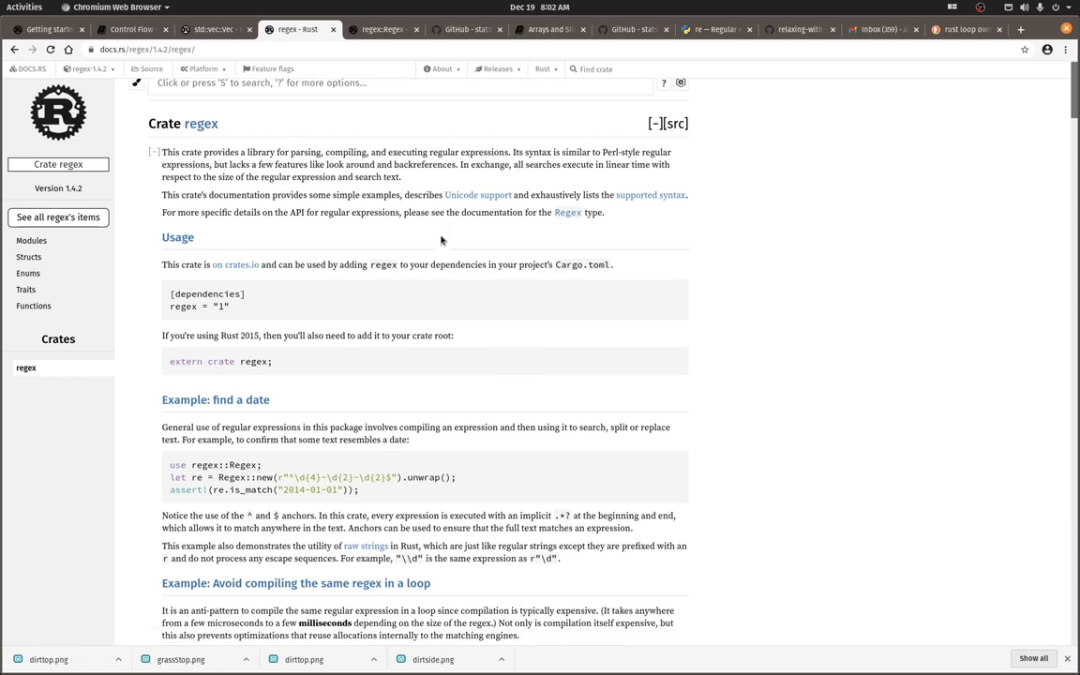
scroll(down, 3)
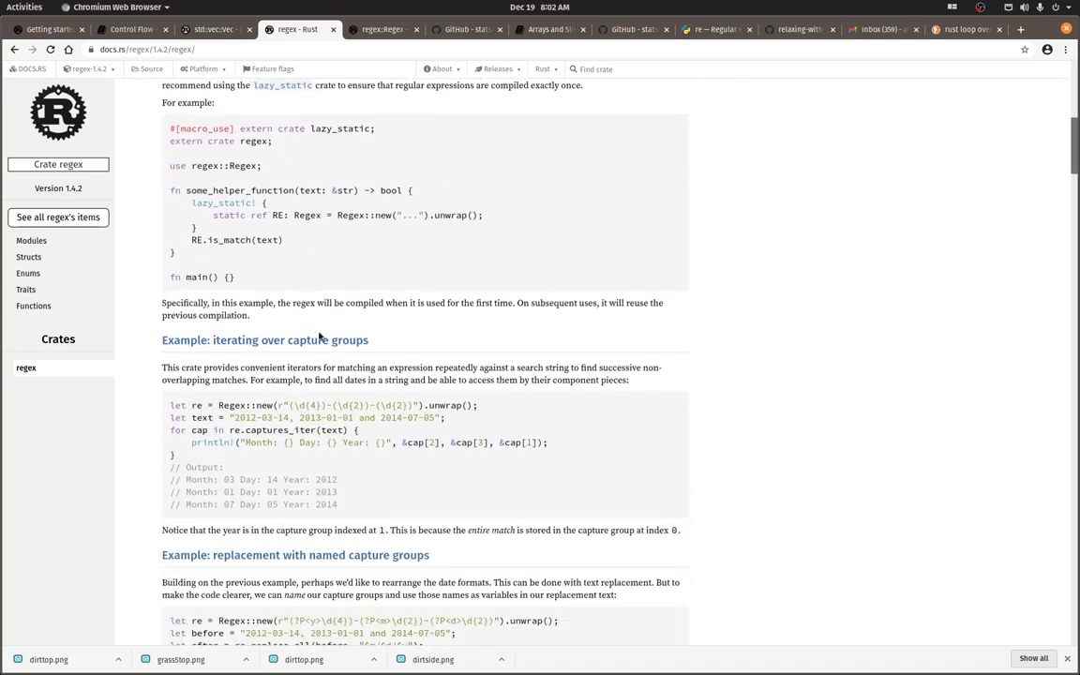
mouse_move(300, 351)
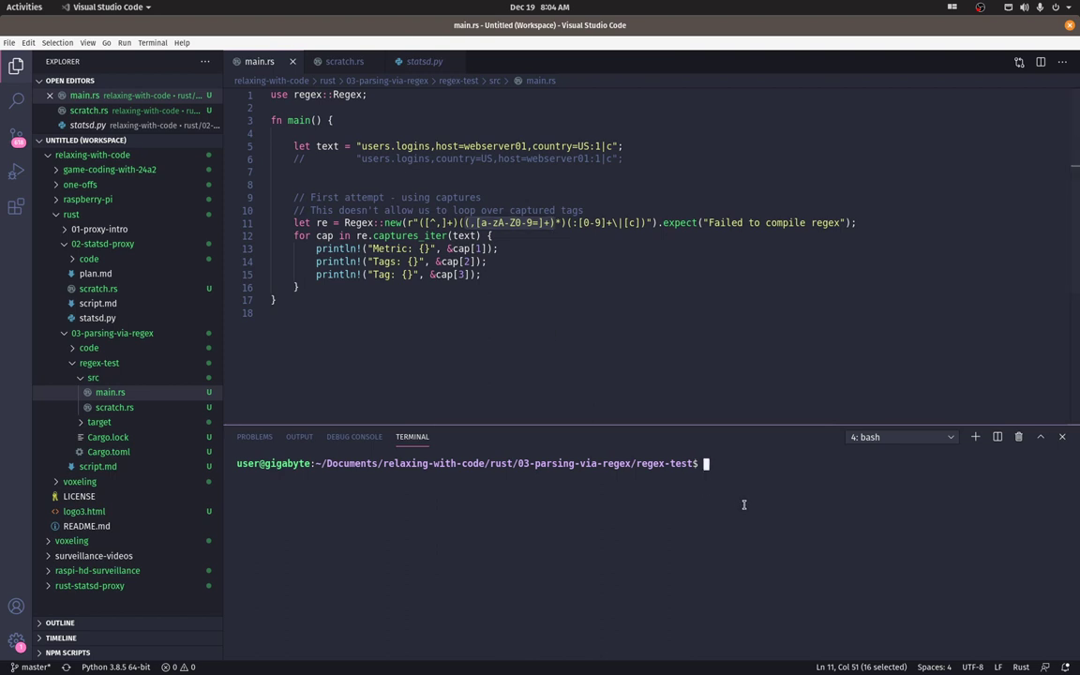
- Reset the terminal and run cargo run to print metric, tags and last tag
text(reset)
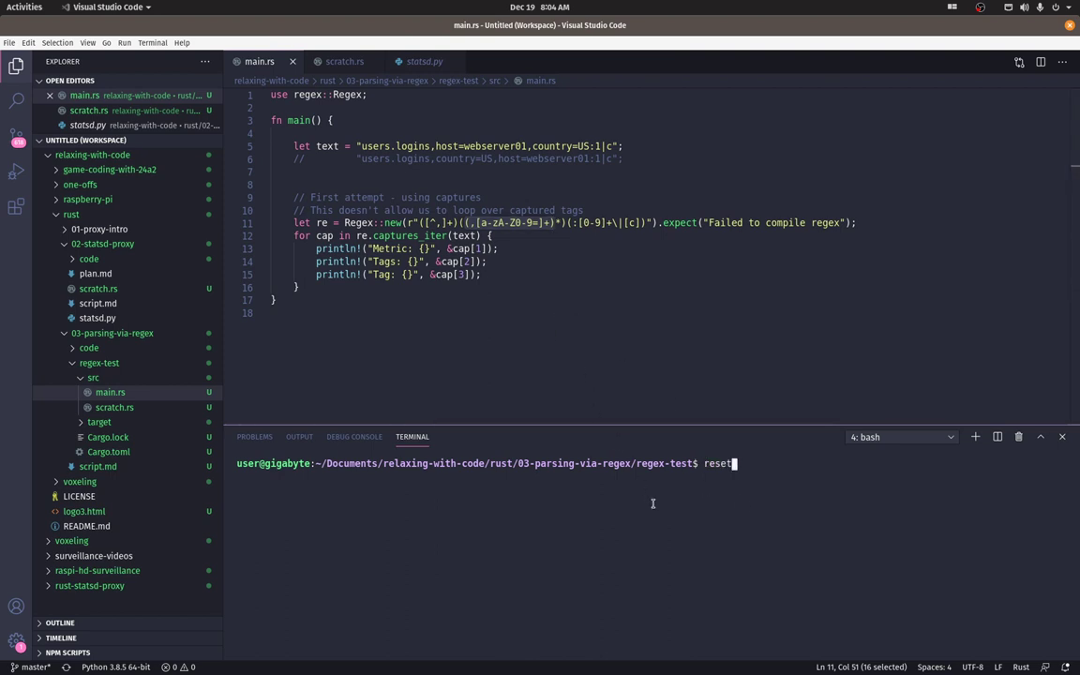
text(cargo run)
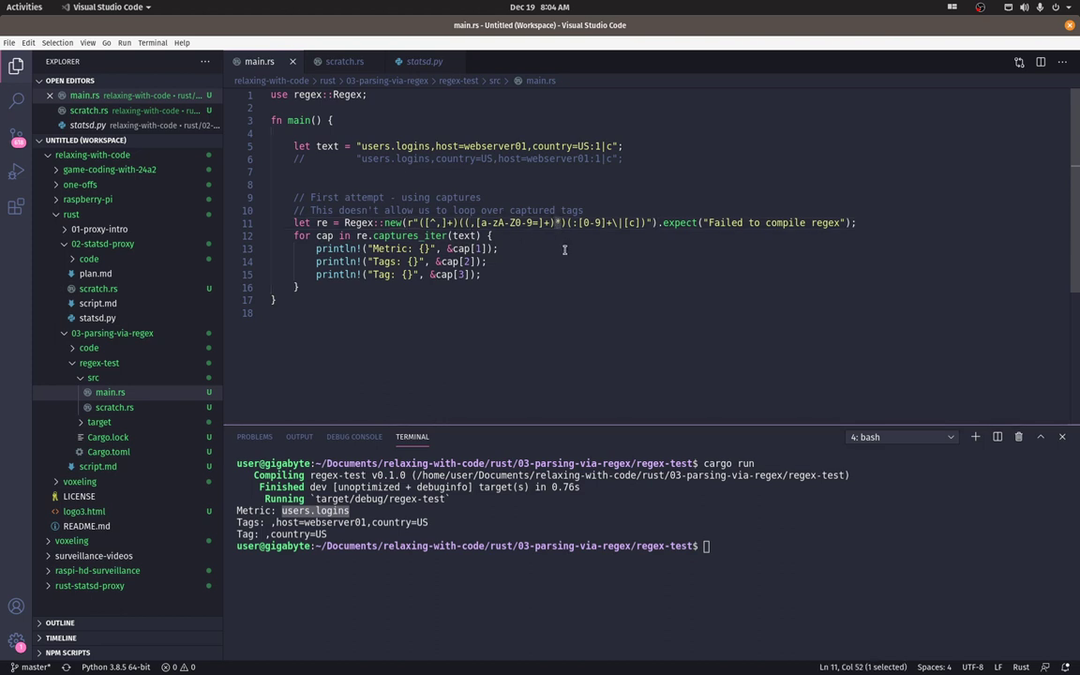
mouse_move(469, 369)
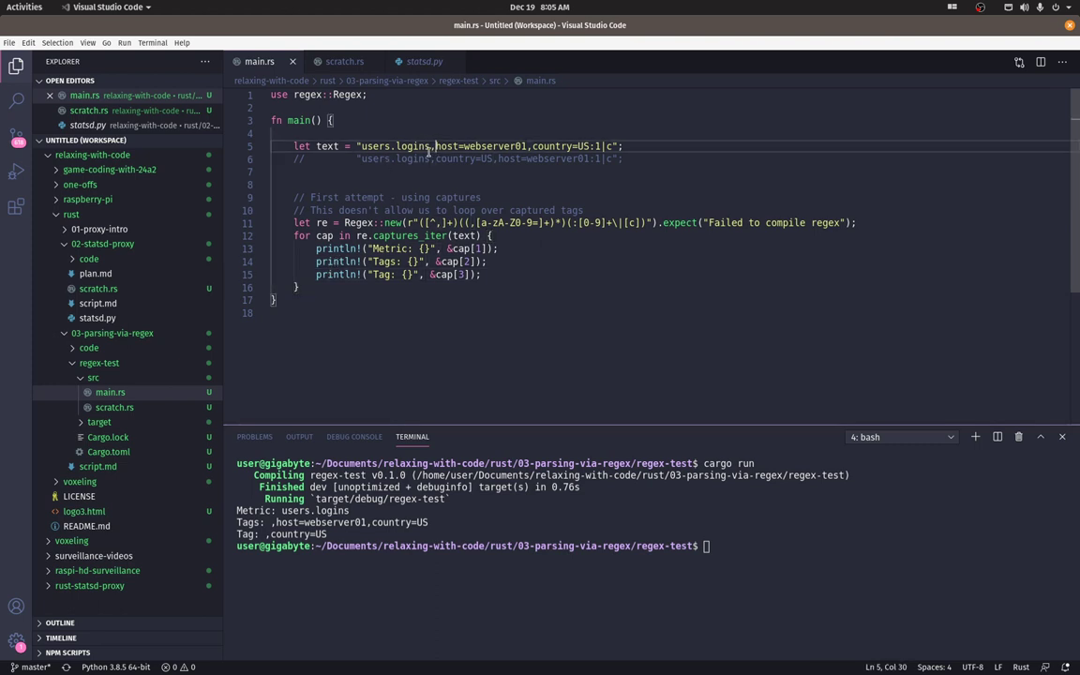
double_click(394, 145)
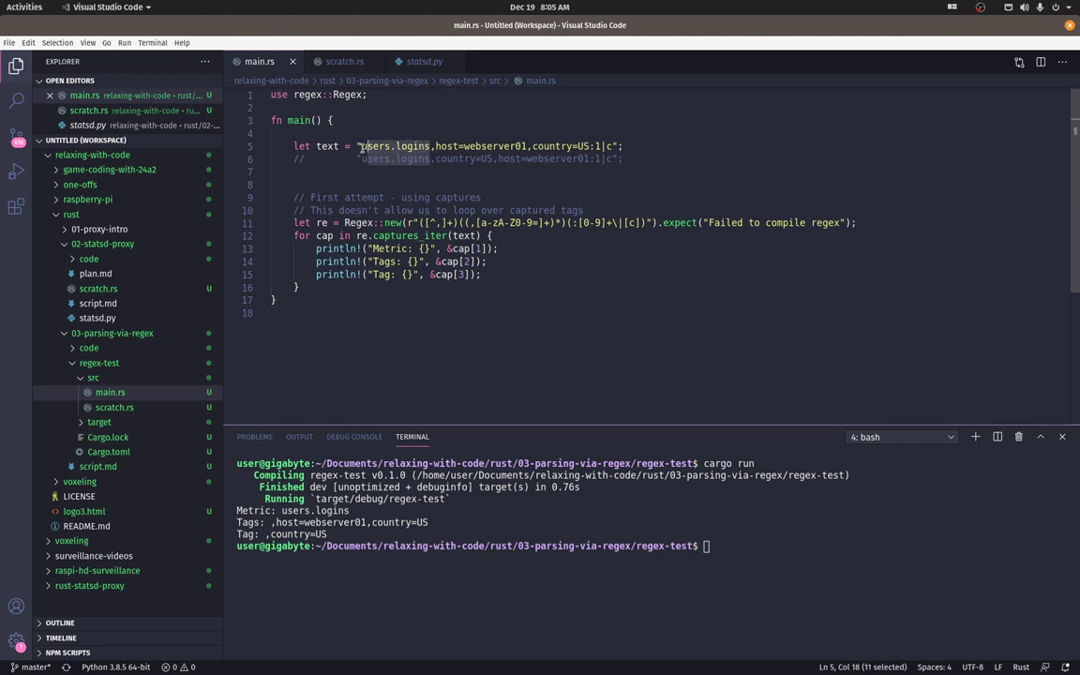
click(376, 145)
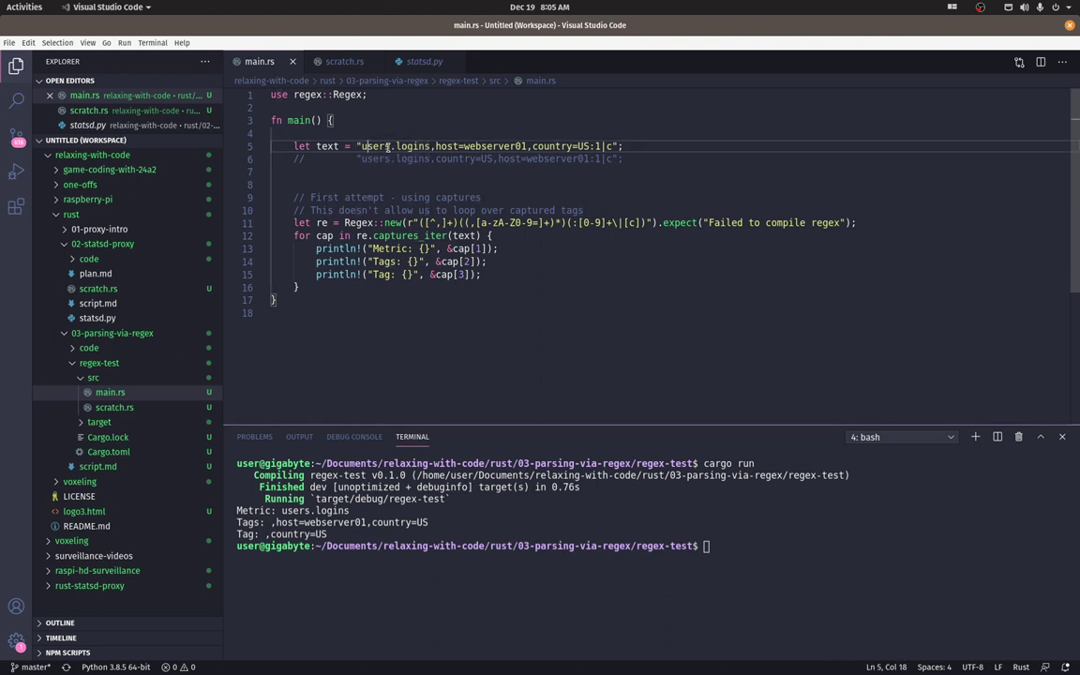
mouse_move(473, 146)
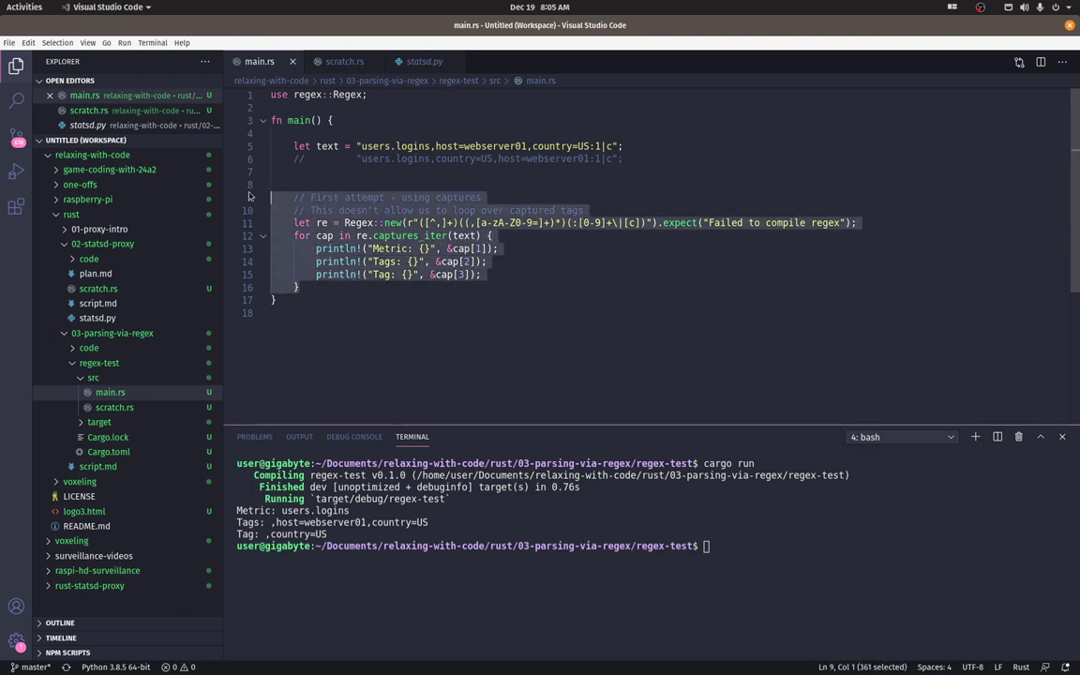
- Replace the capture-group code with a comma/colon regex split into a mutable parts vector
key(Delete)
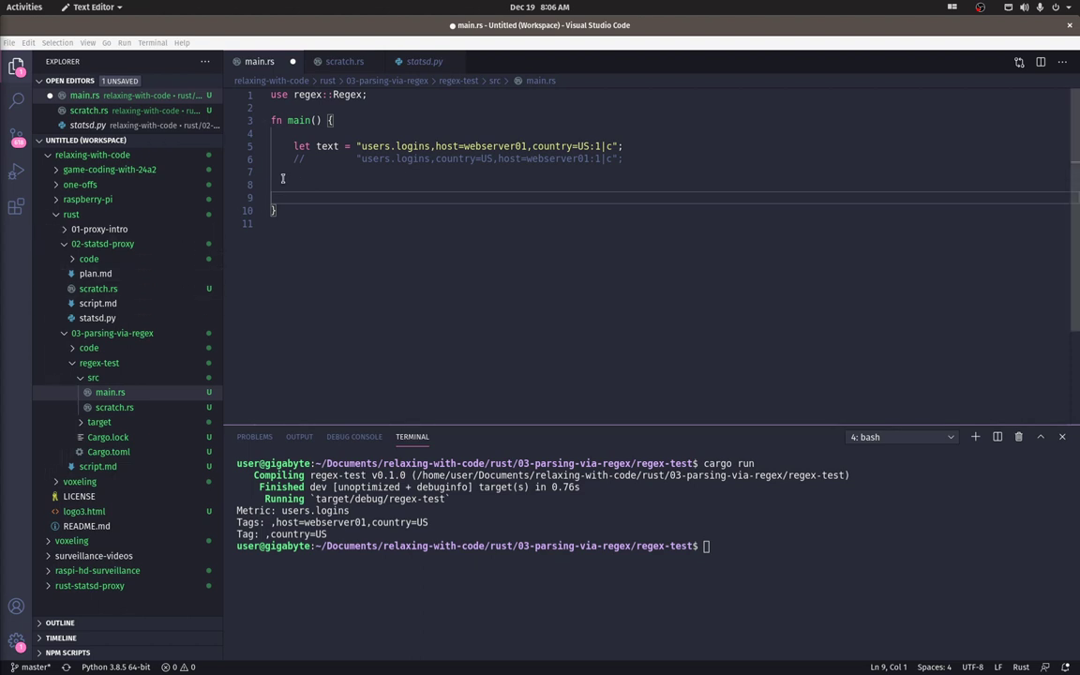
text(// Second attempt - splitting)
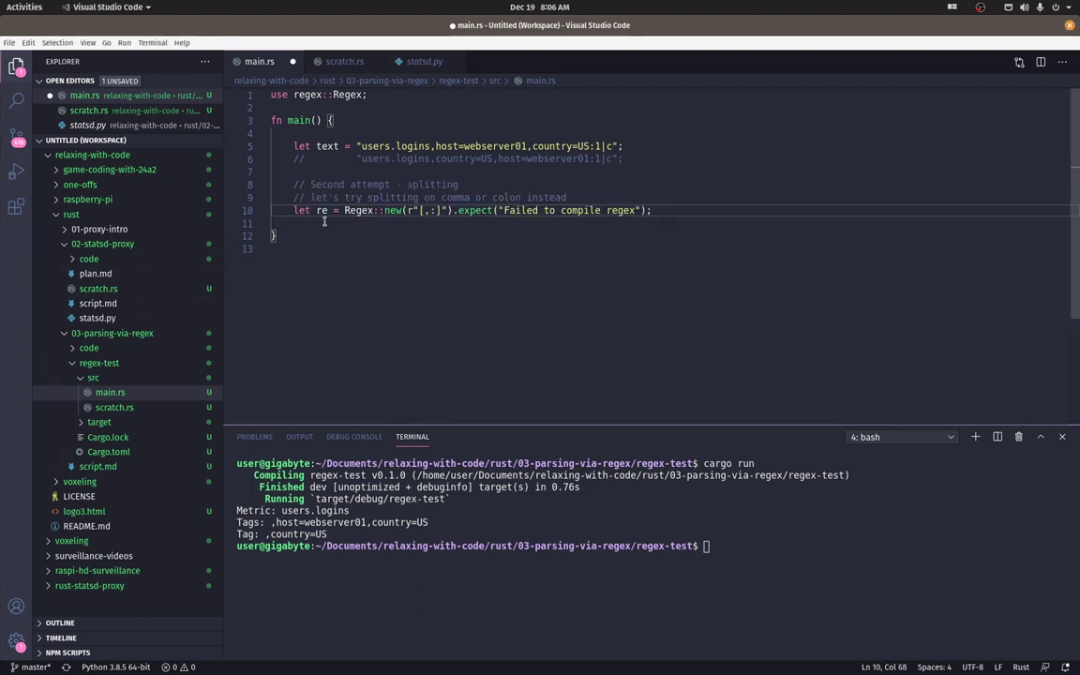
mouse_move(483, 210)
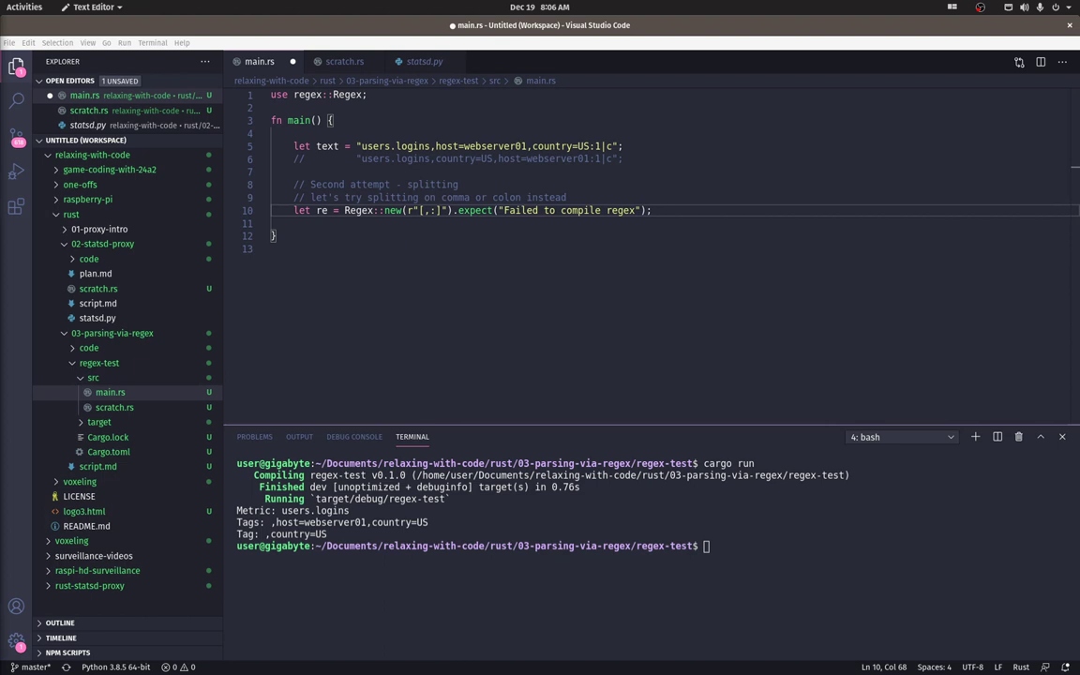
mouse_move(10, 348)
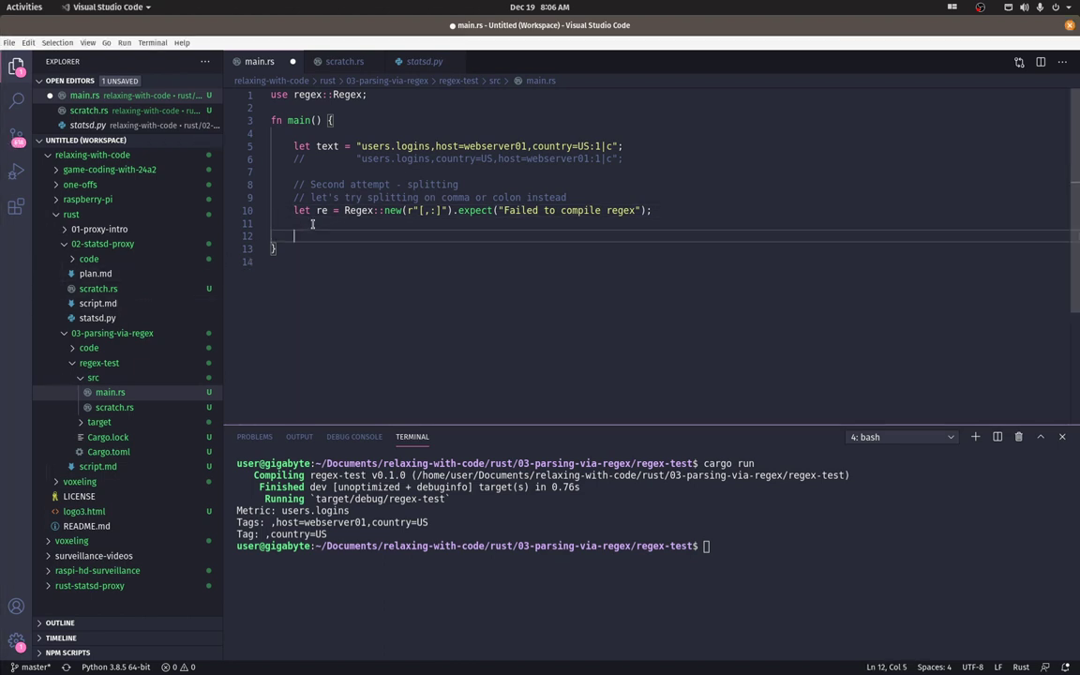
text(// since we're removing, parts needs to be mutable)
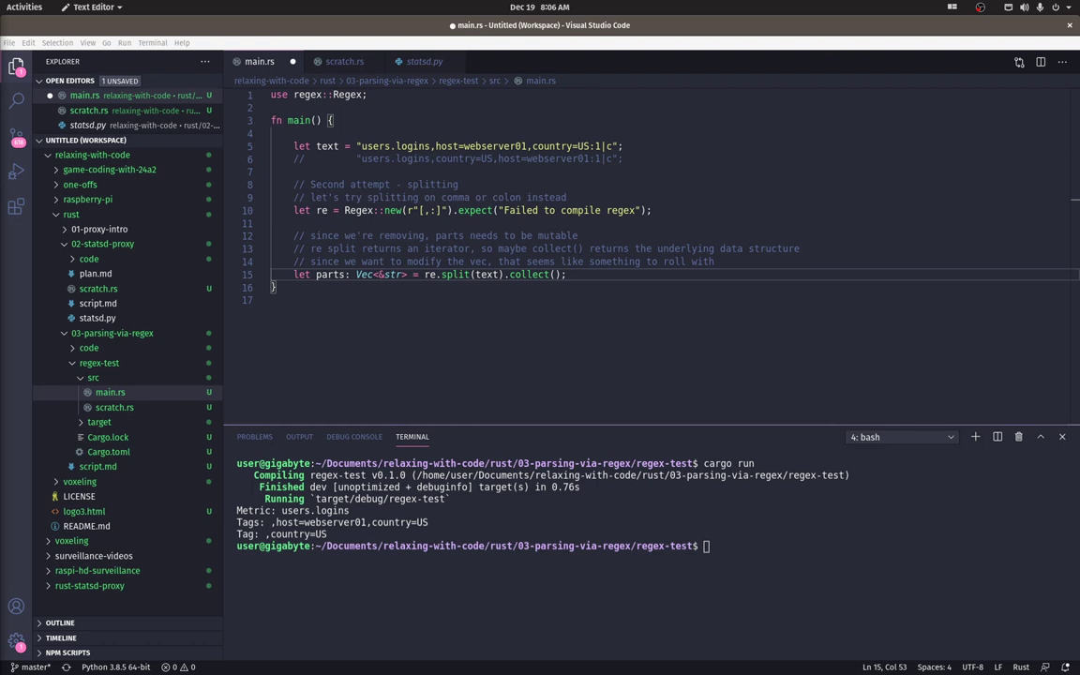
click(583, 274)
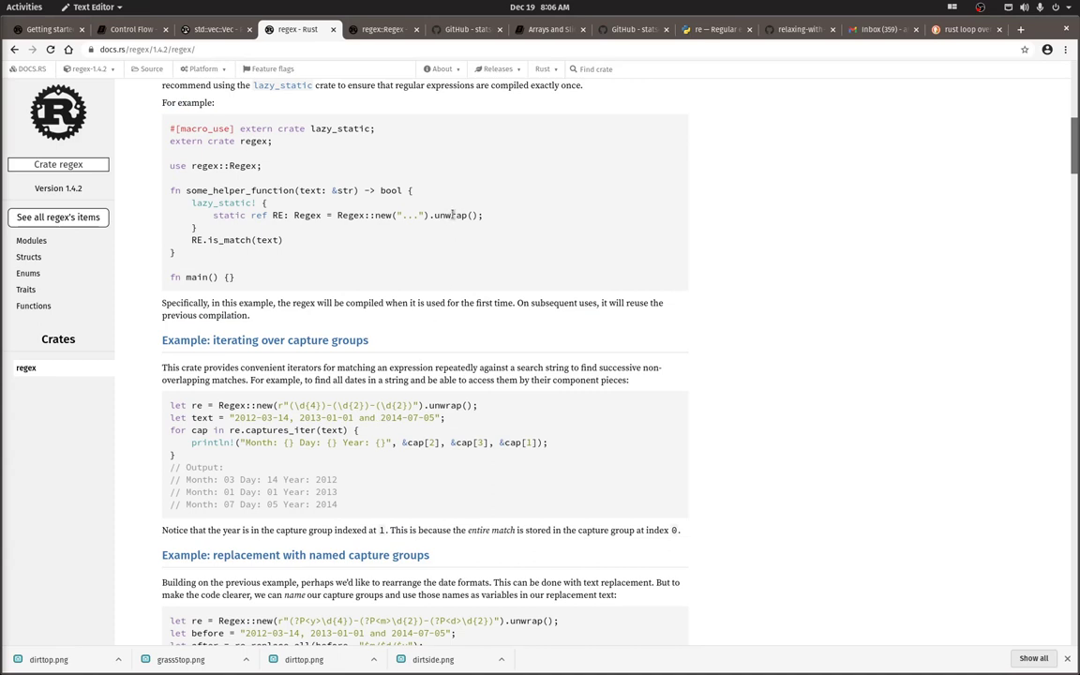
- Read the Regex::split documentation and its Vec-collecting example on docs.rs
double_click(452, 215)
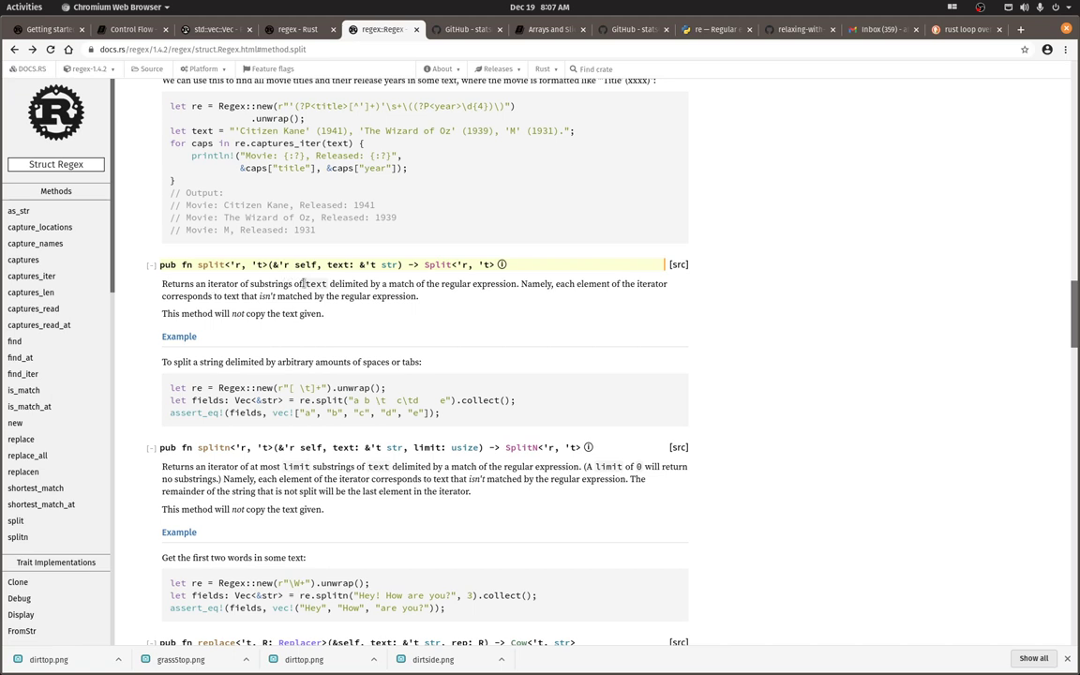
mouse_move(508, 296)
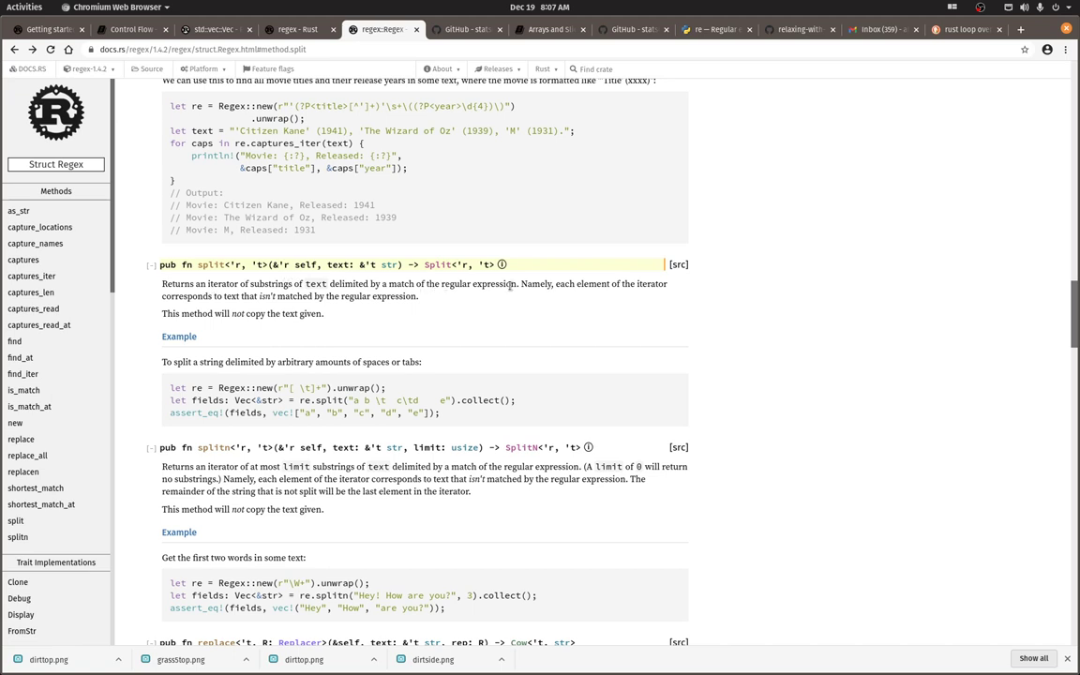
mouse_move(544, 300)
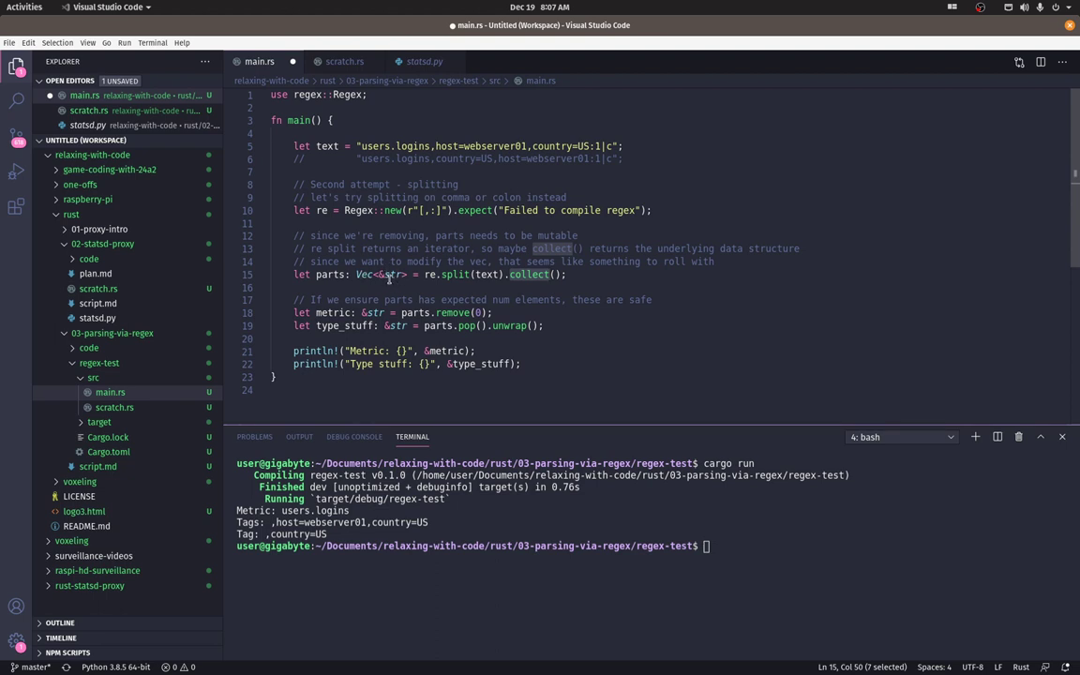
mouse_move(393, 276)
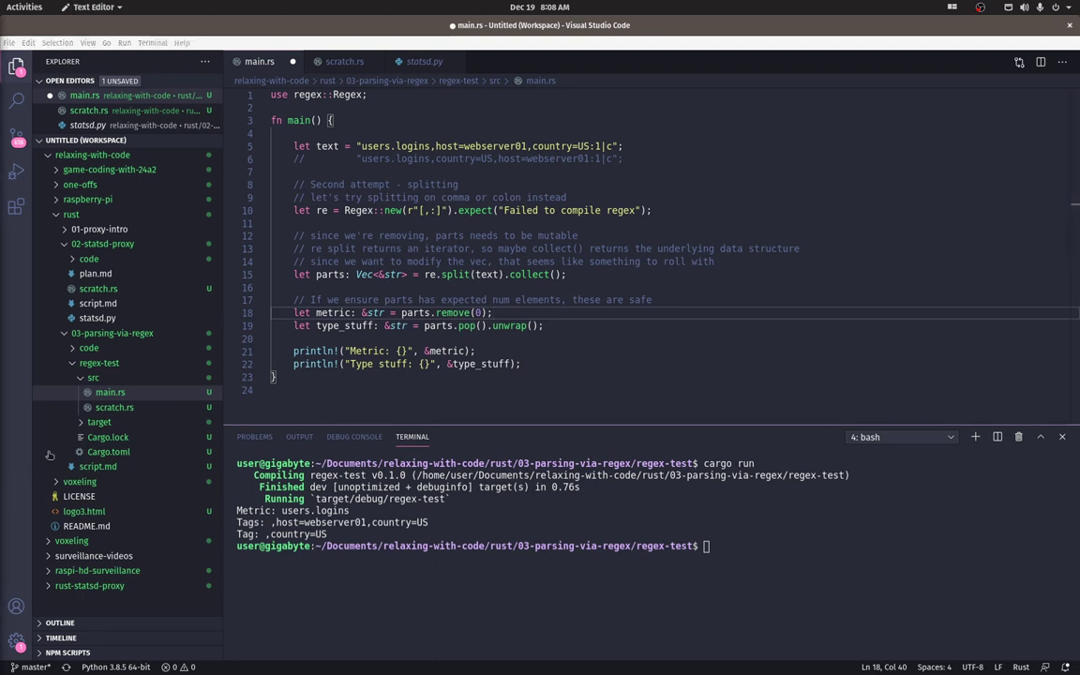
- Add a TODO comment about handling parts with fewer than 2 entries below the declaration
click(569, 273)
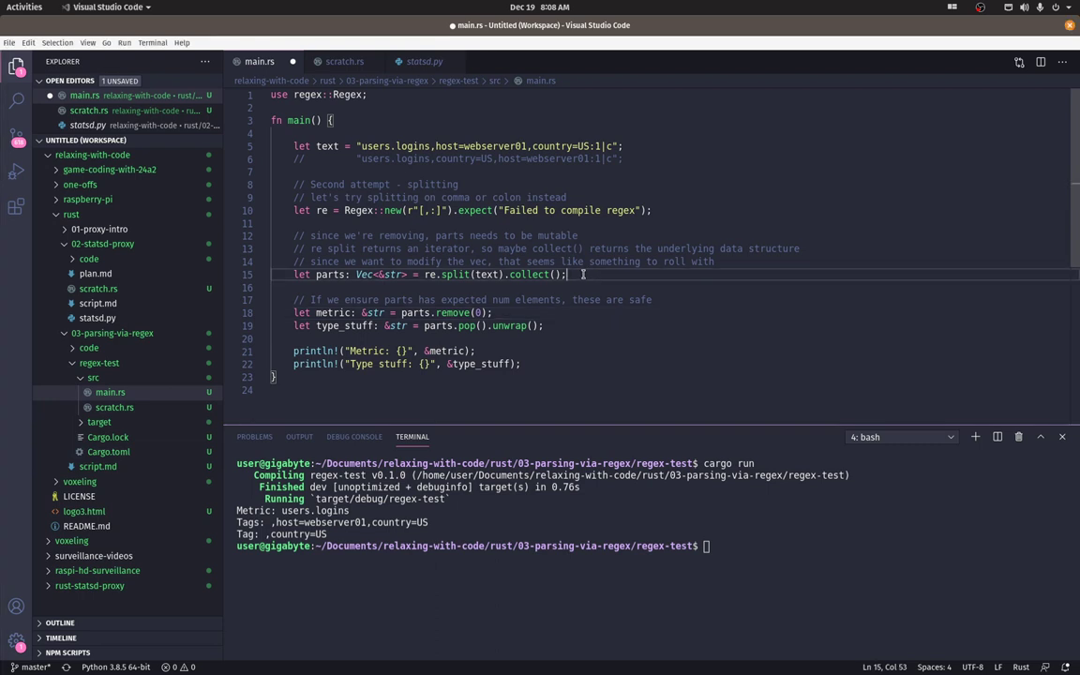
text(// TODO: handle case where parts isn't a Vec with 2+)
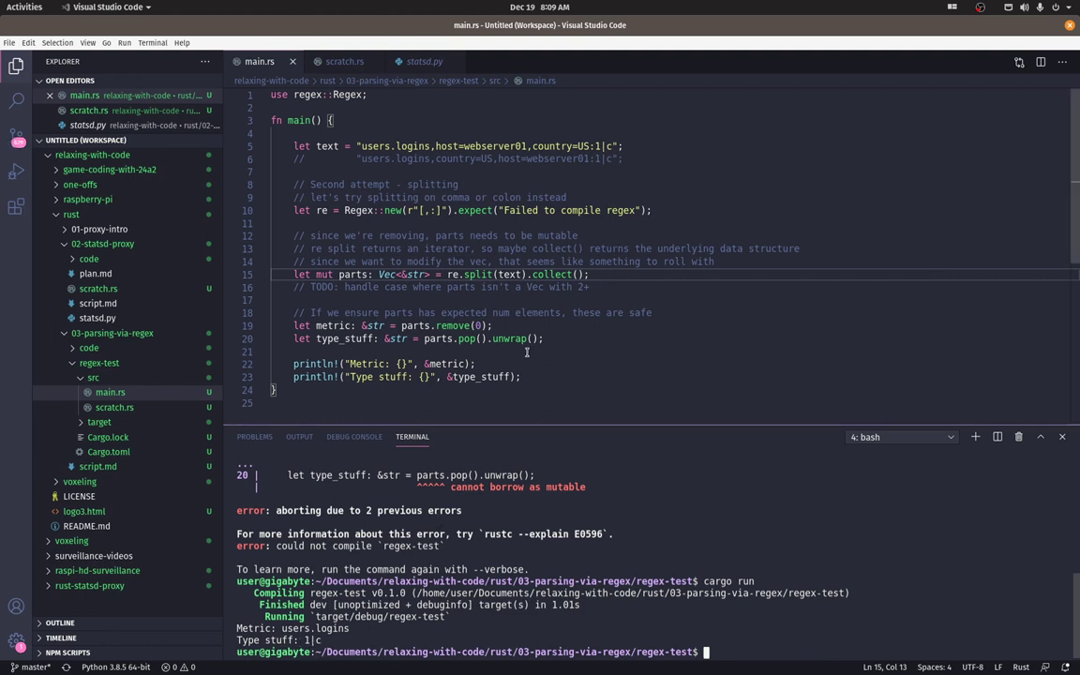
- Add a loop after the print statements printing each remaining part as a tag
click(466, 339)
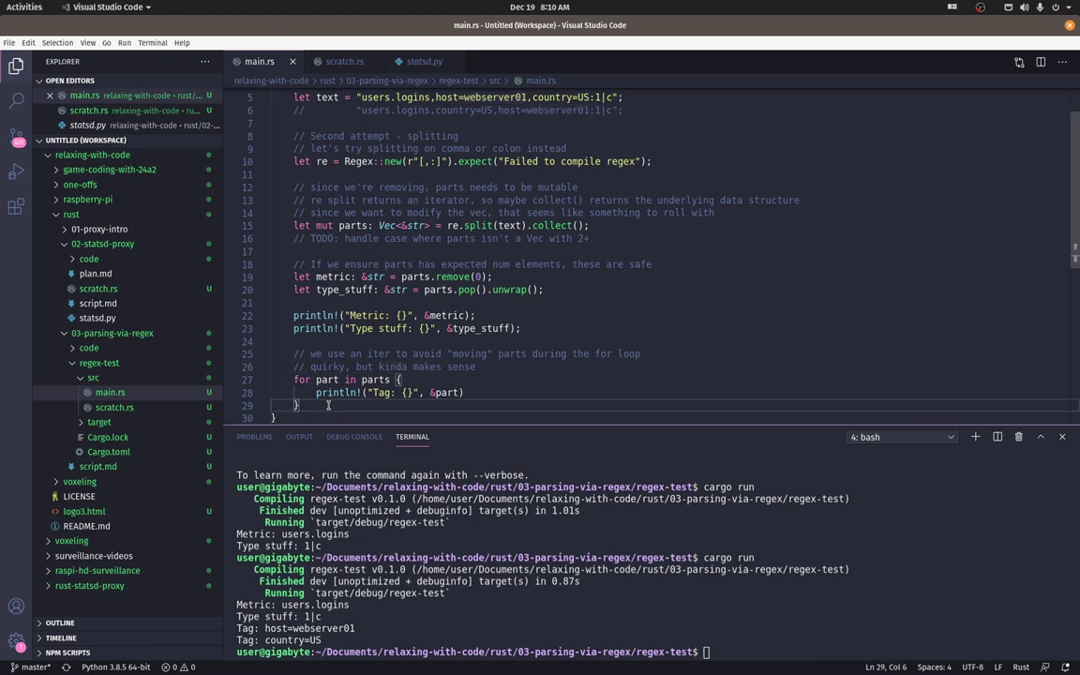
- Add a parts.sort() call with its semicolons before the second tag loop
text(pars.)
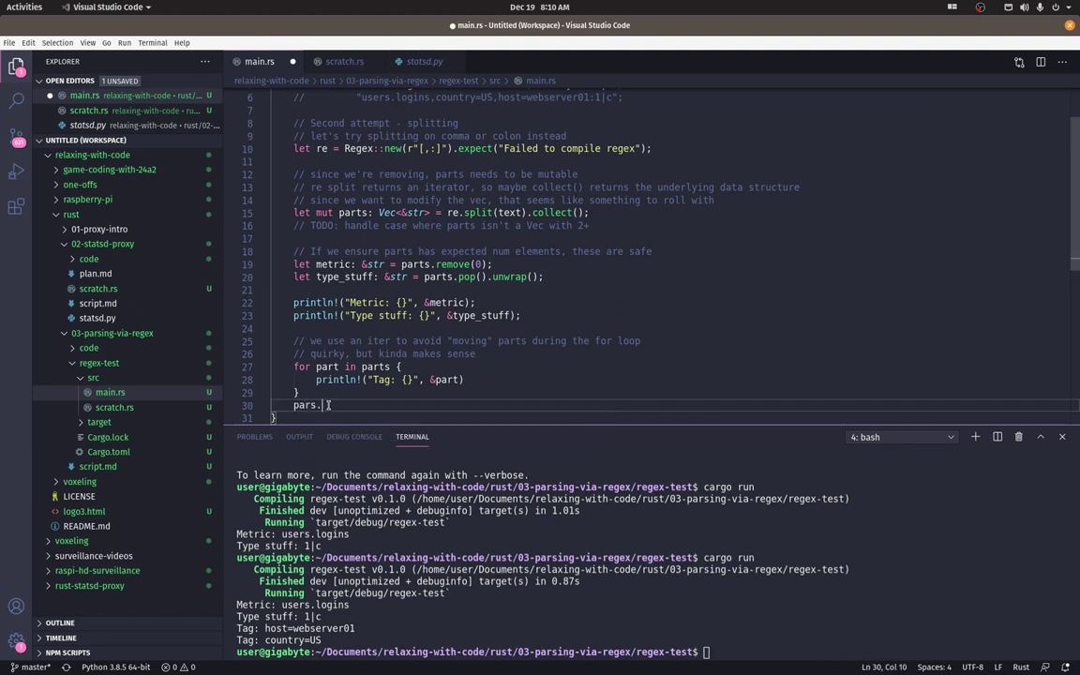
text(sort())
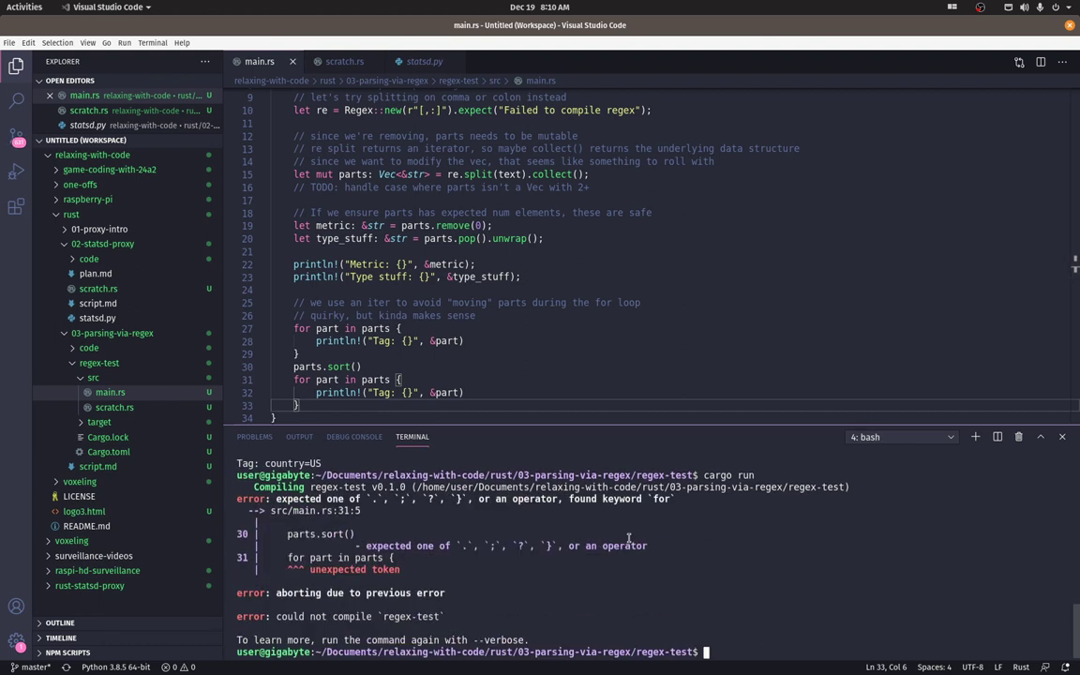
mouse_move(453, 456)
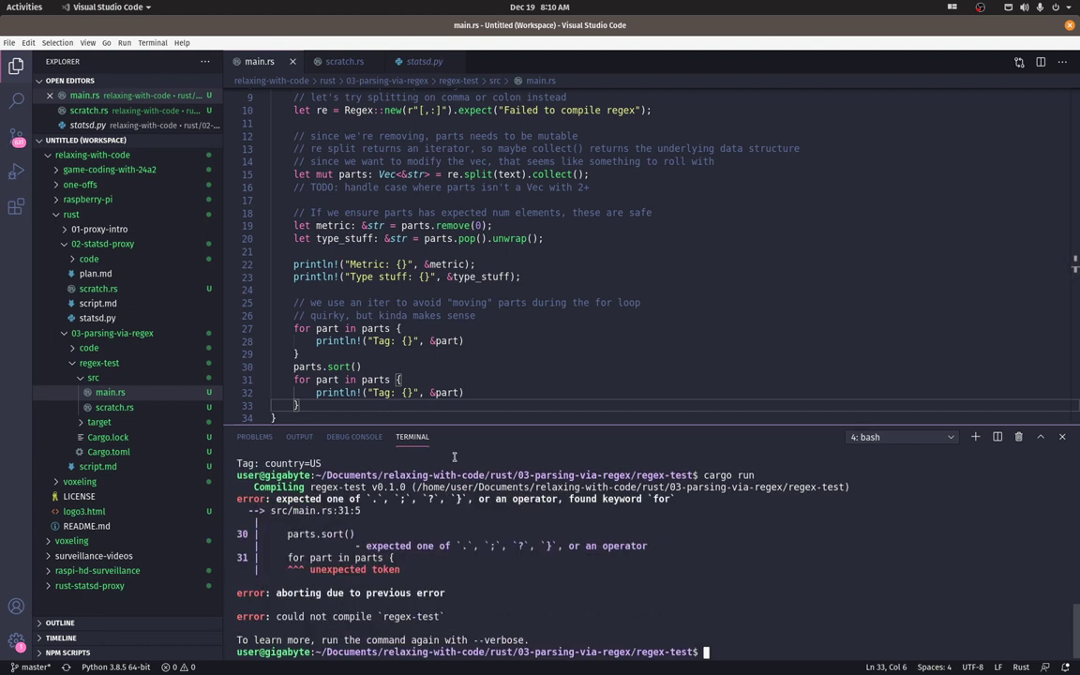
text(;)
text(cargo run)
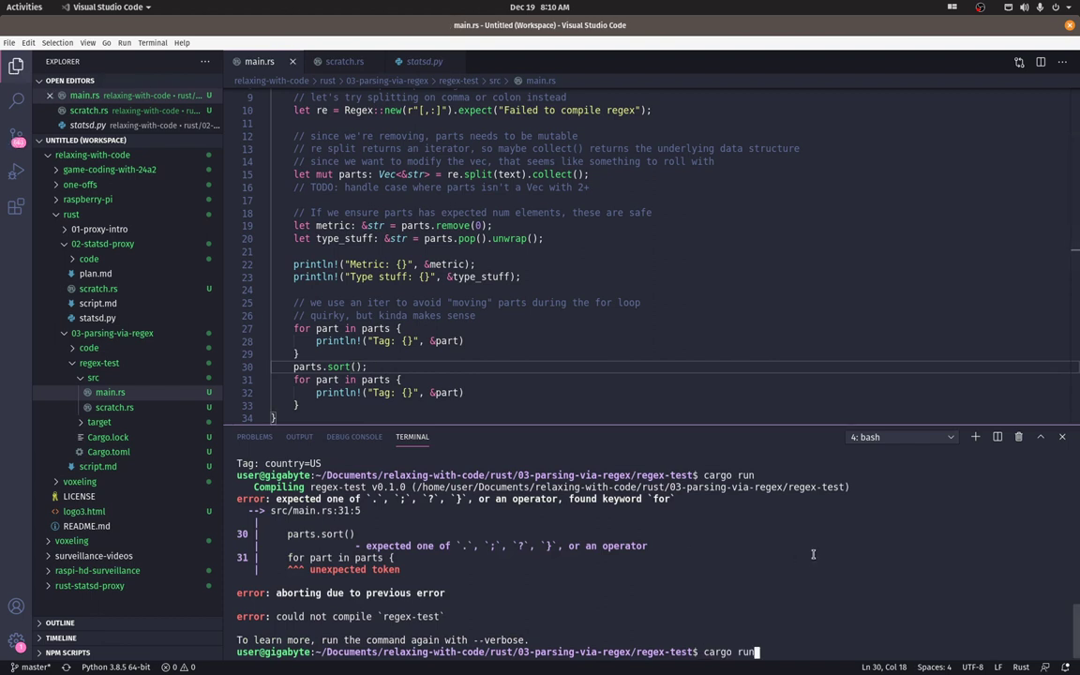
text(;)
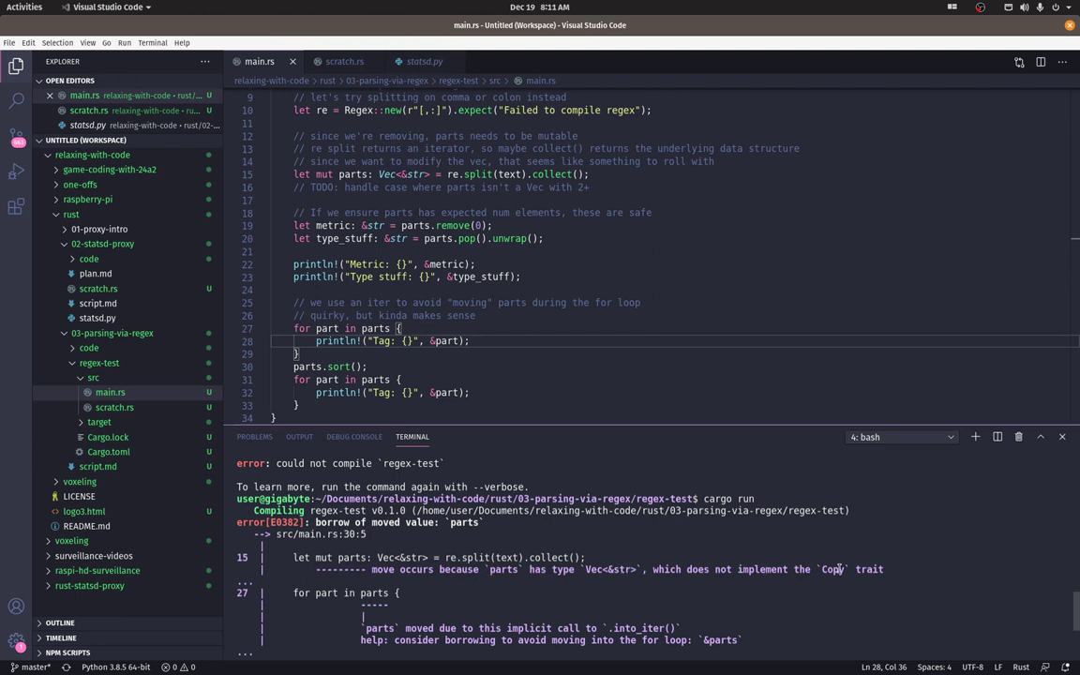
mouse_move(394, 569)
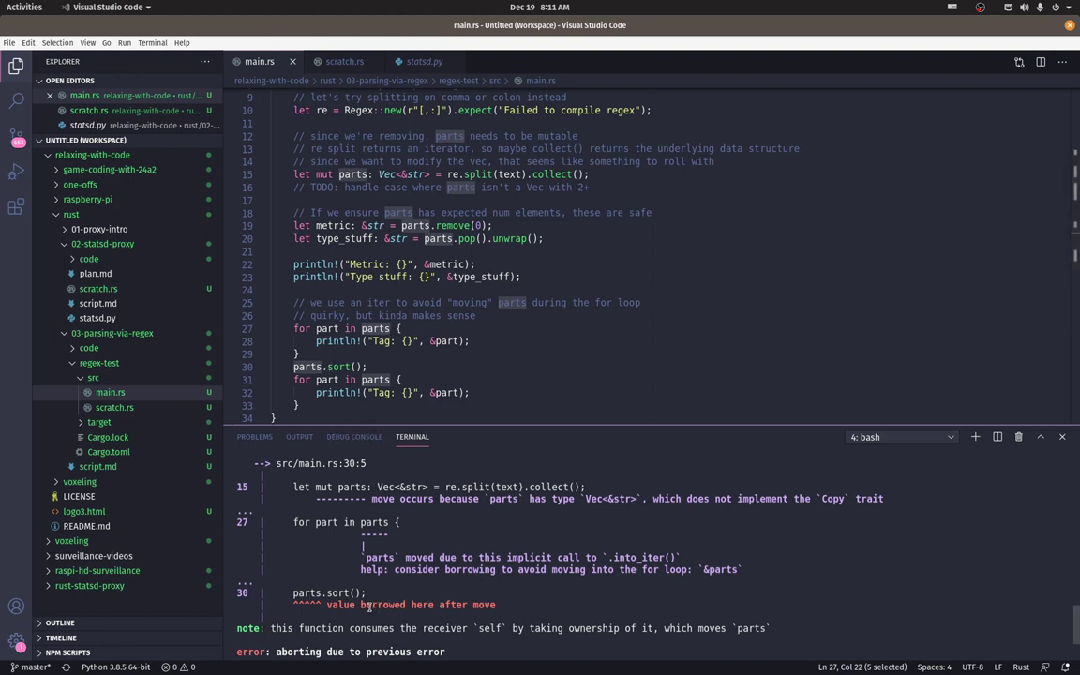
- Scroll through the E0382 borrow-of-moved-value error for parts in the terminal
scroll(down, 3)
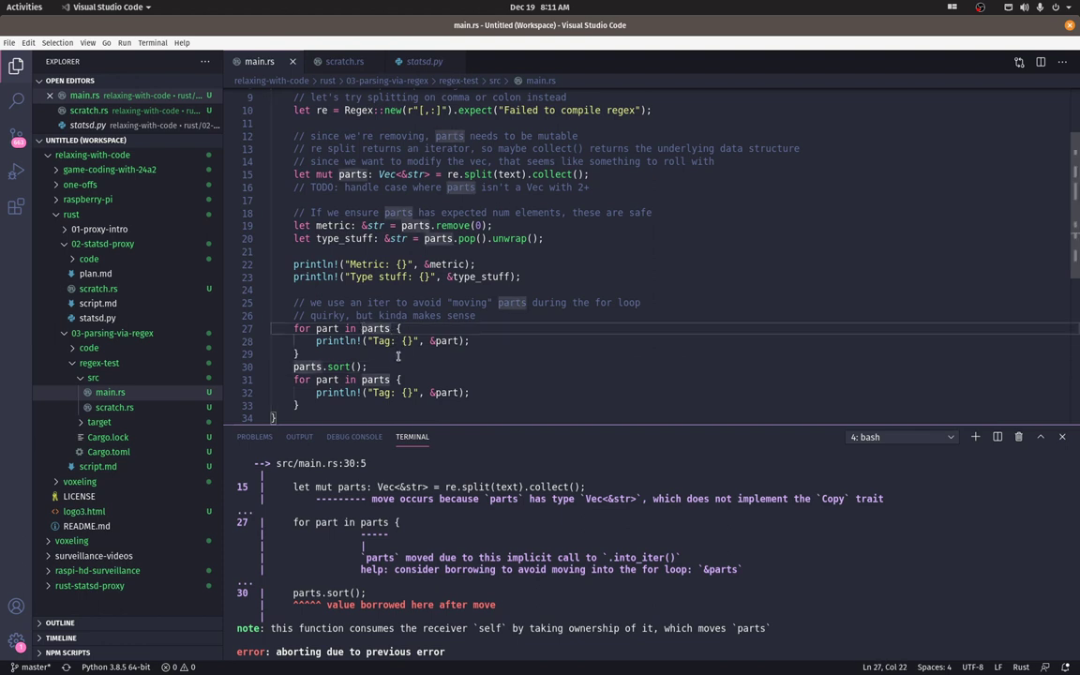
- Change the first loop to iterate over parts.iter() so parts isn't moved
text(.iter())
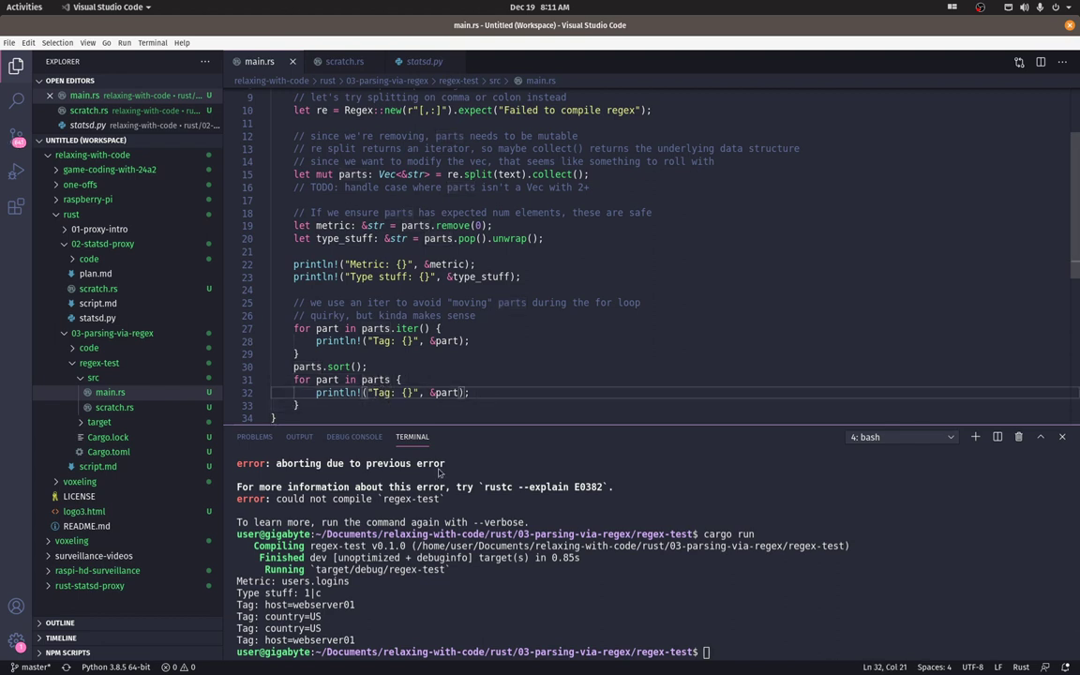
mouse_move(413, 437)
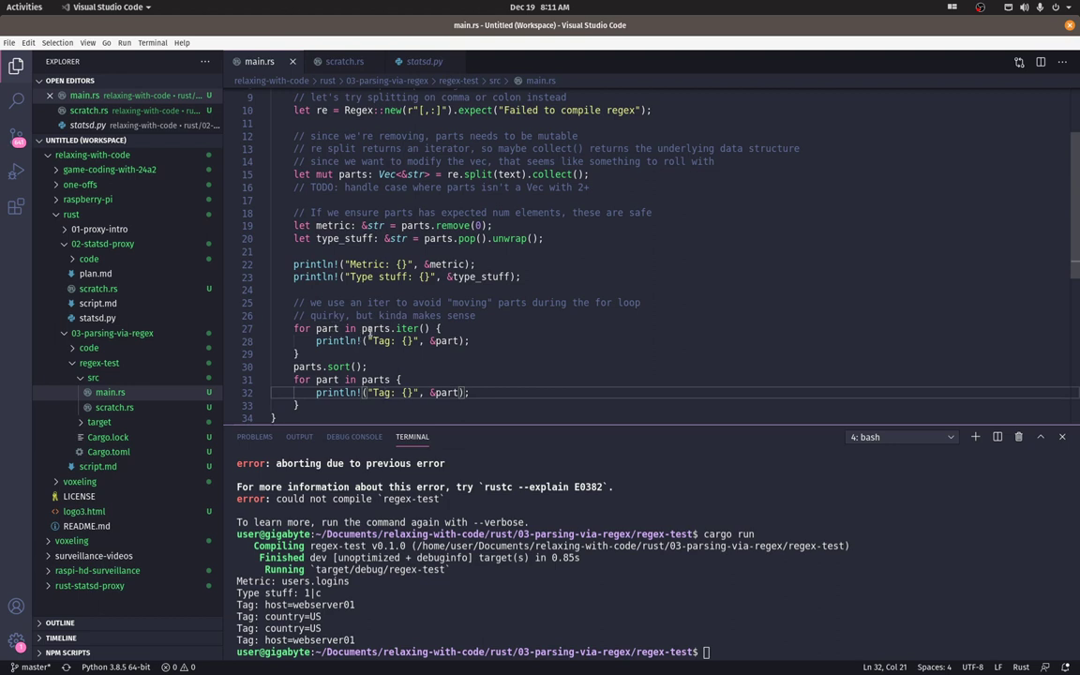
mouse_move(383, 328)
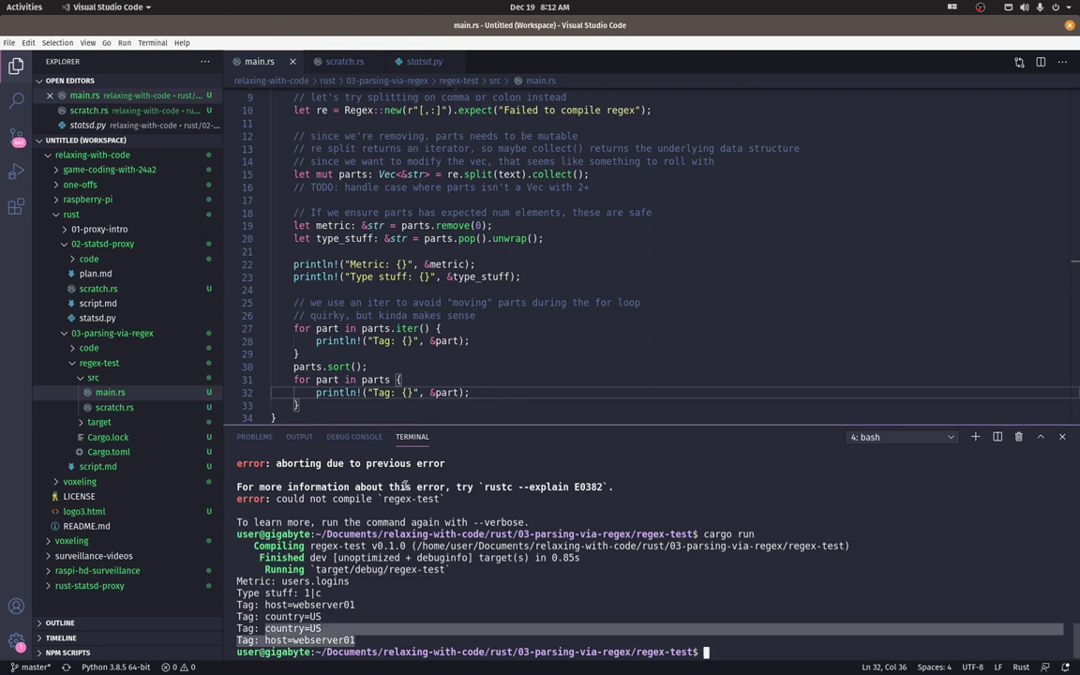
mouse_move(347, 192)
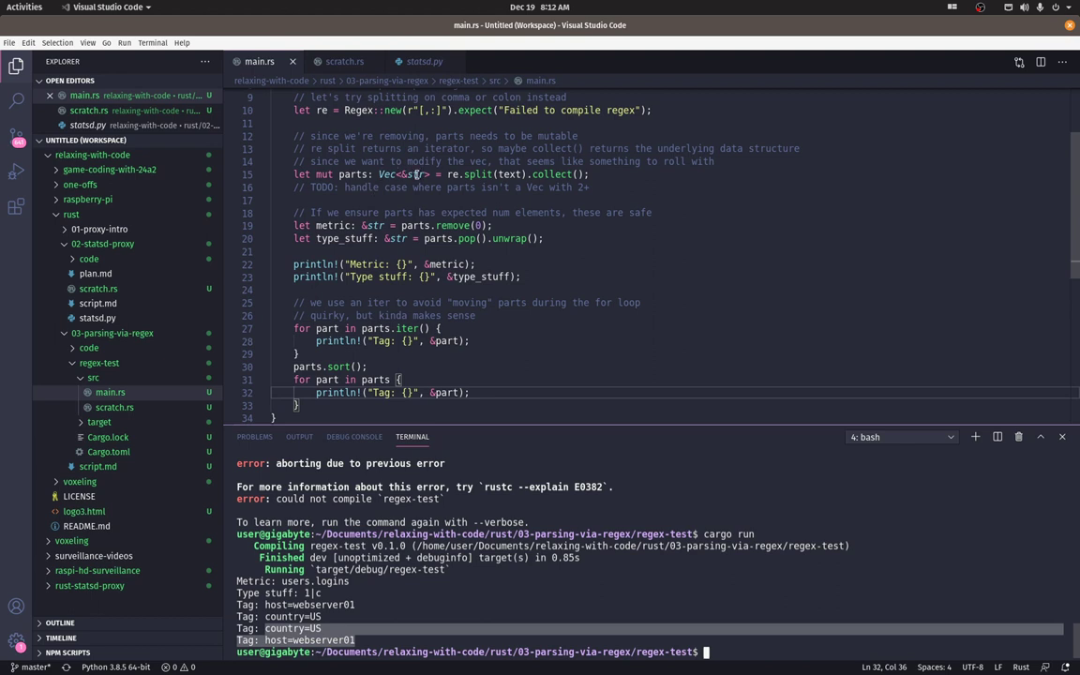
mouse_move(397, 178)
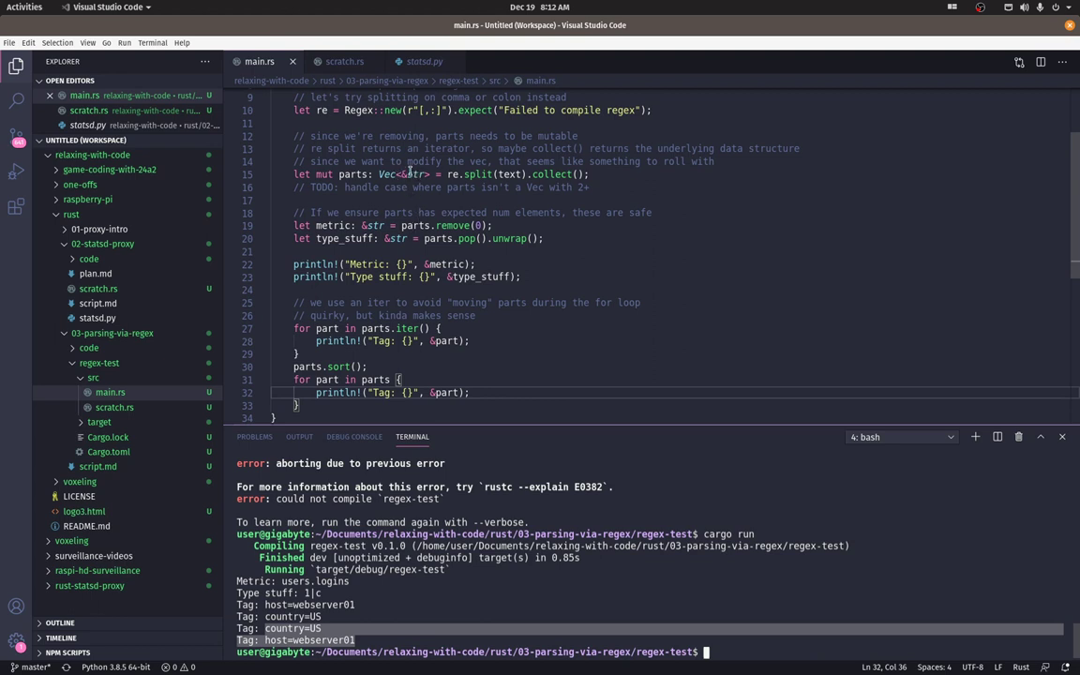
mouse_move(413, 217)
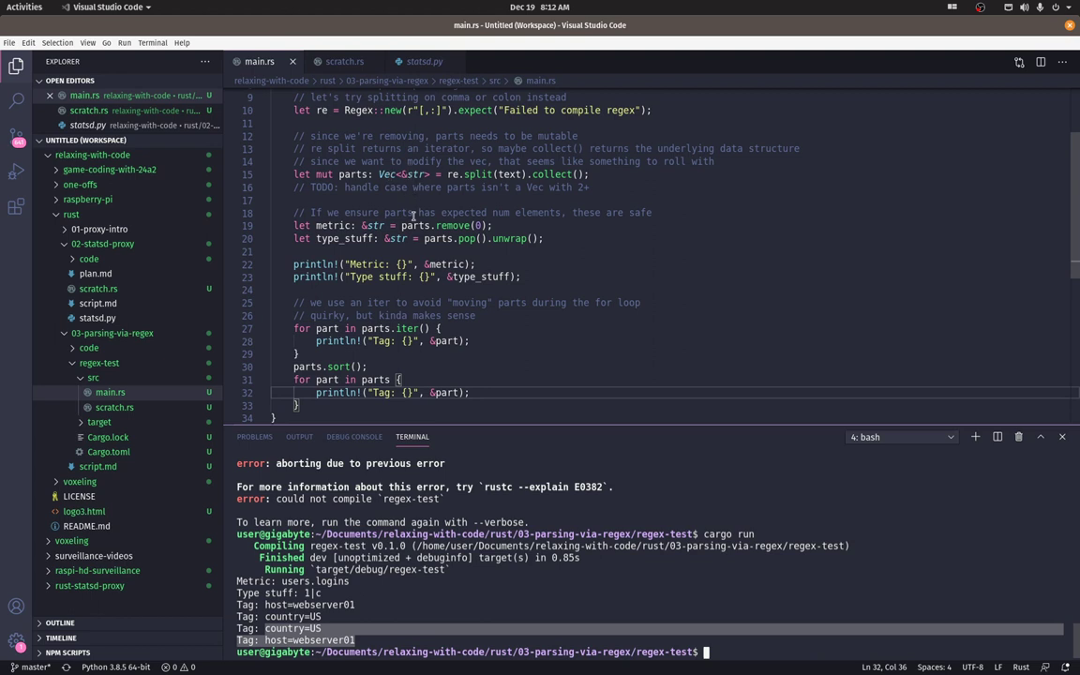
mouse_move(391, 315)
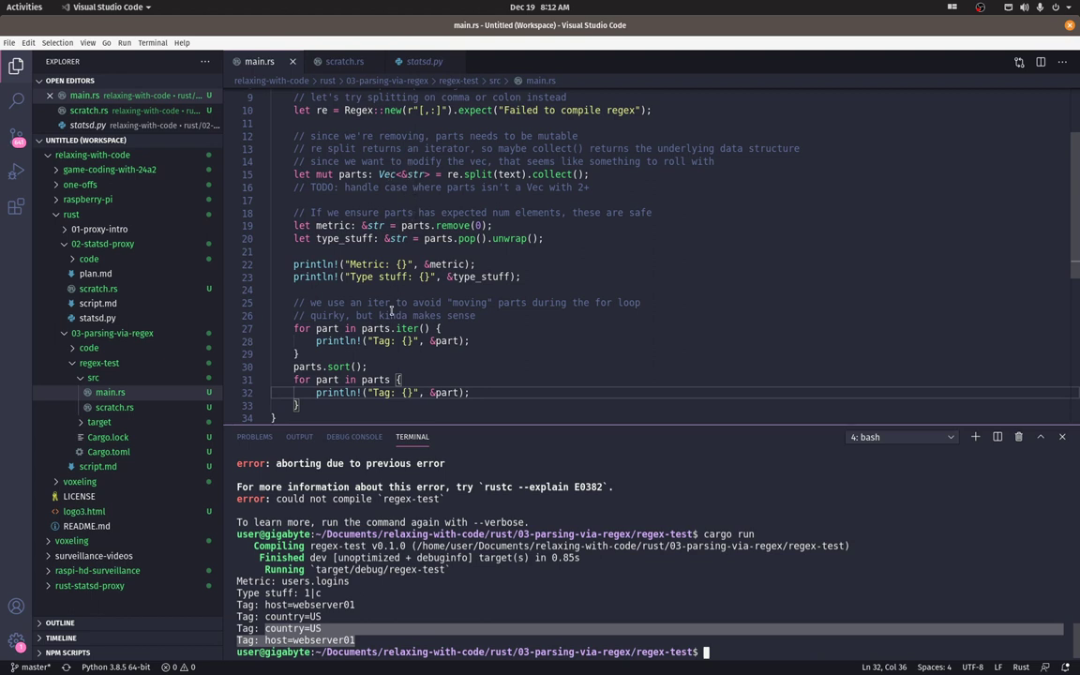
mouse_move(322, 427)
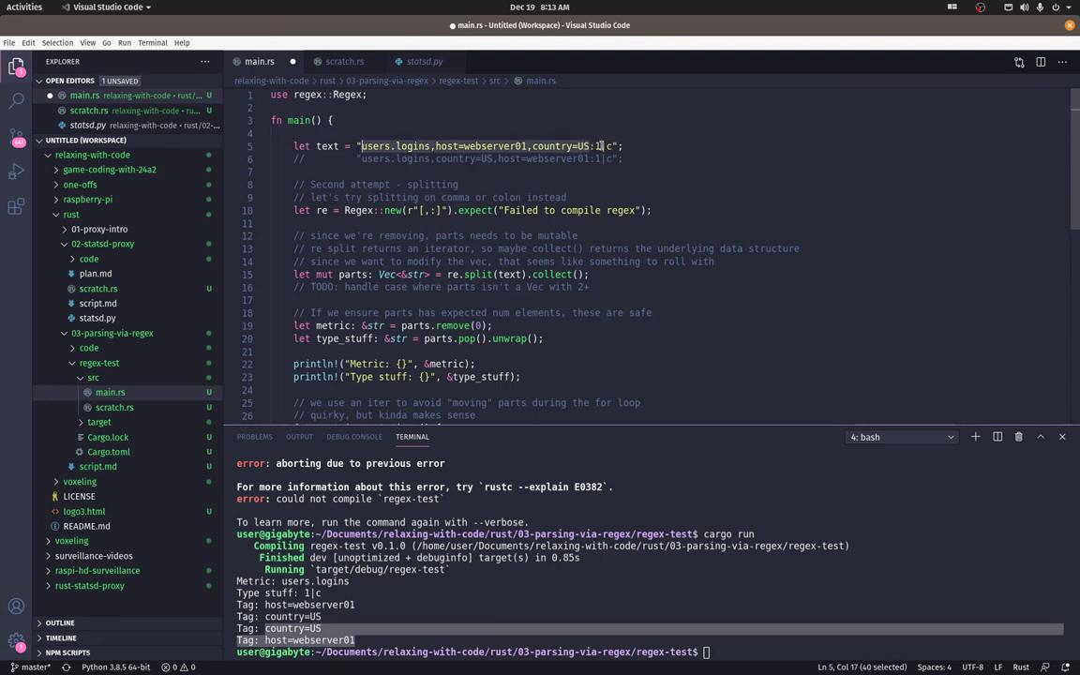
- Change the count in the commented sample statsd message on line 6 to 2
click(597, 157)
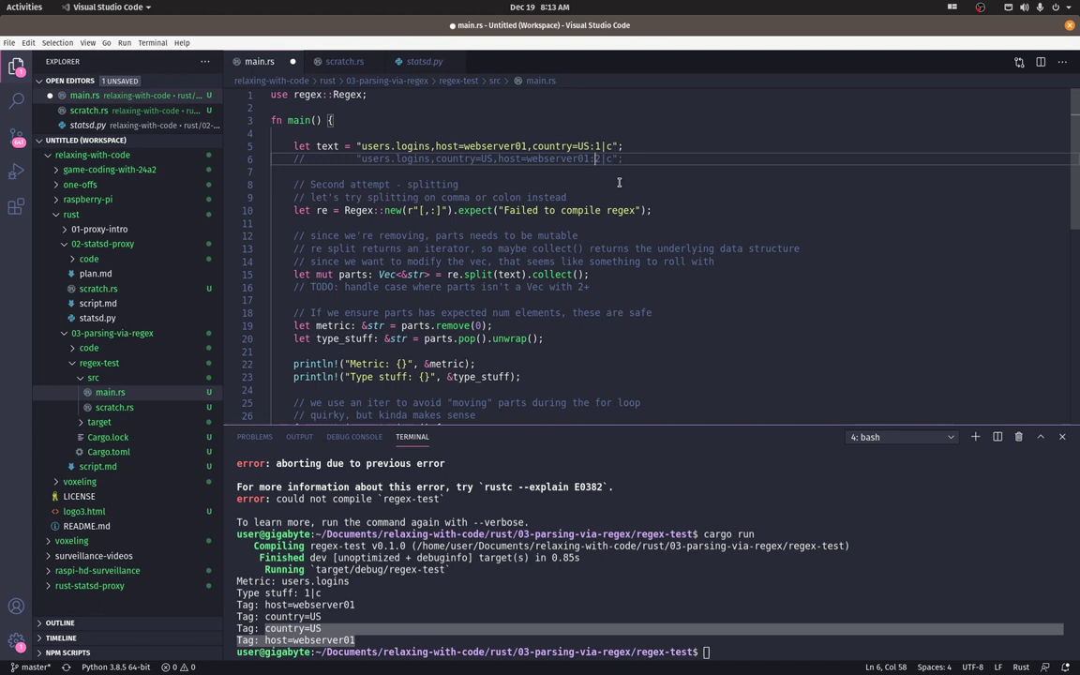
mouse_move(627, 164)
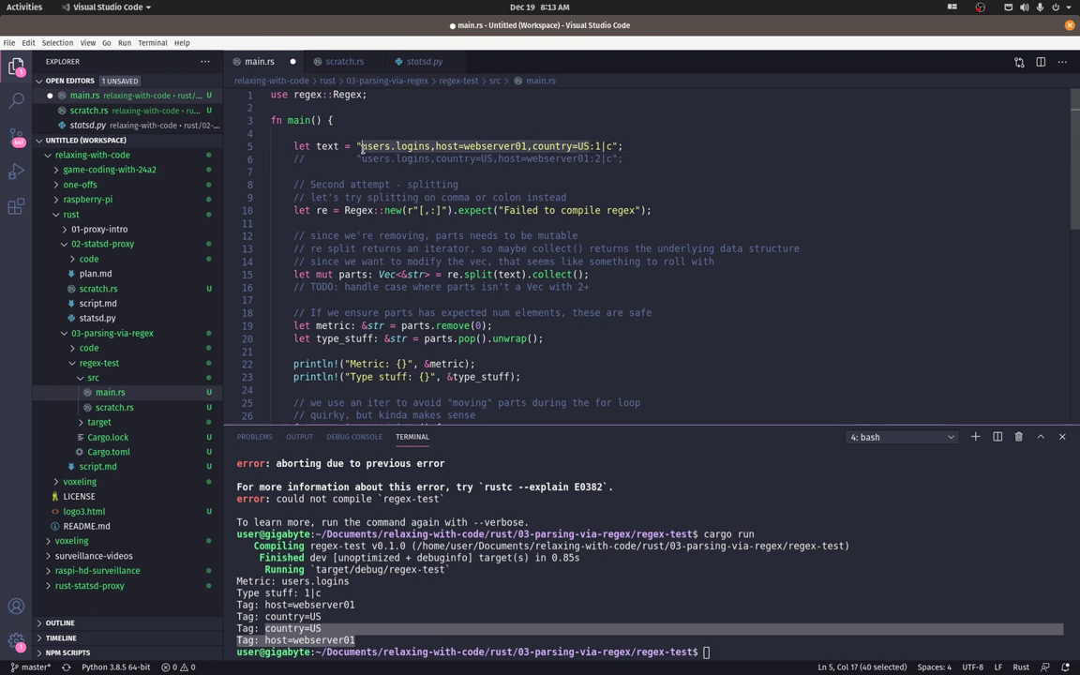
scroll(down, 3)
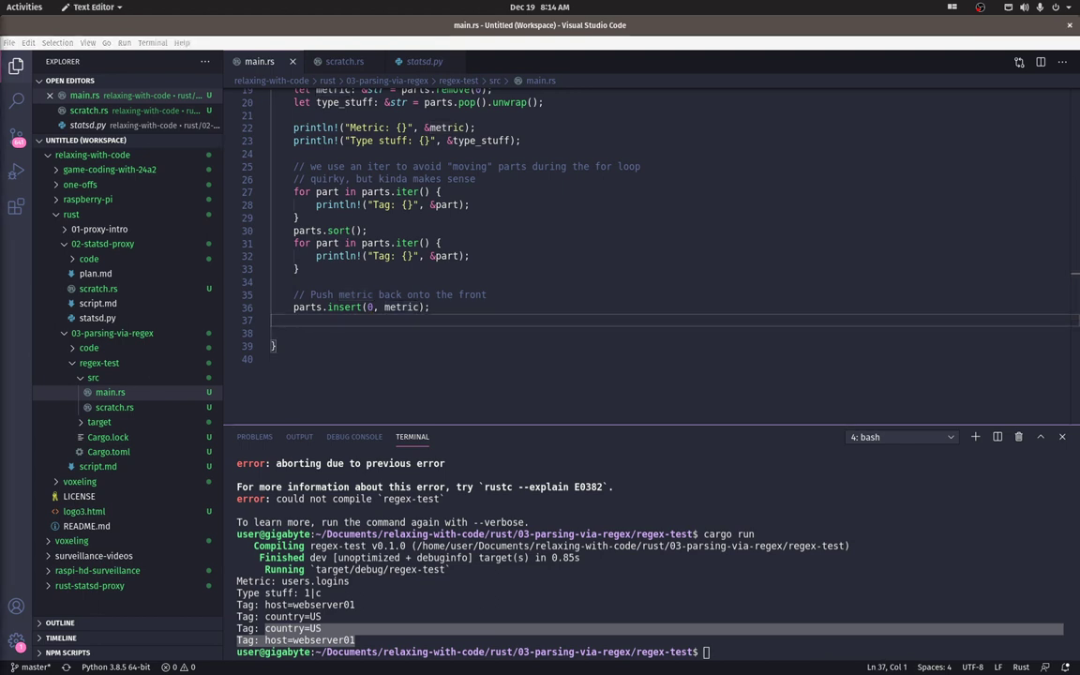
mouse_move(341, 344)
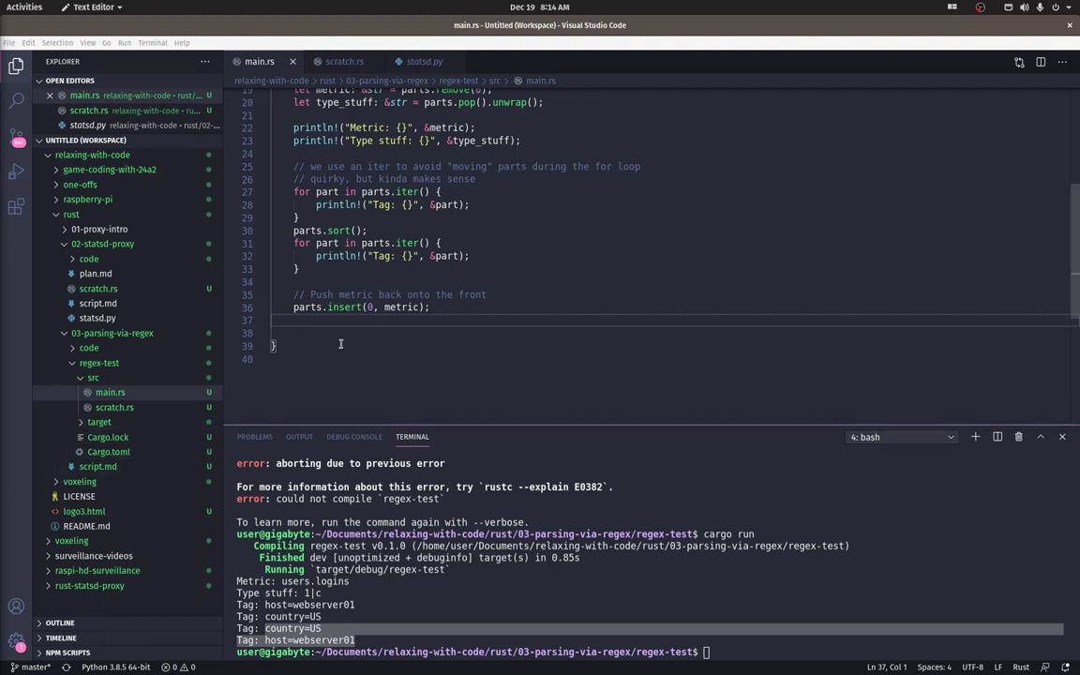
- Join the parts with commas into shardable_string
text(let shardable_string = parts.join(r",");)
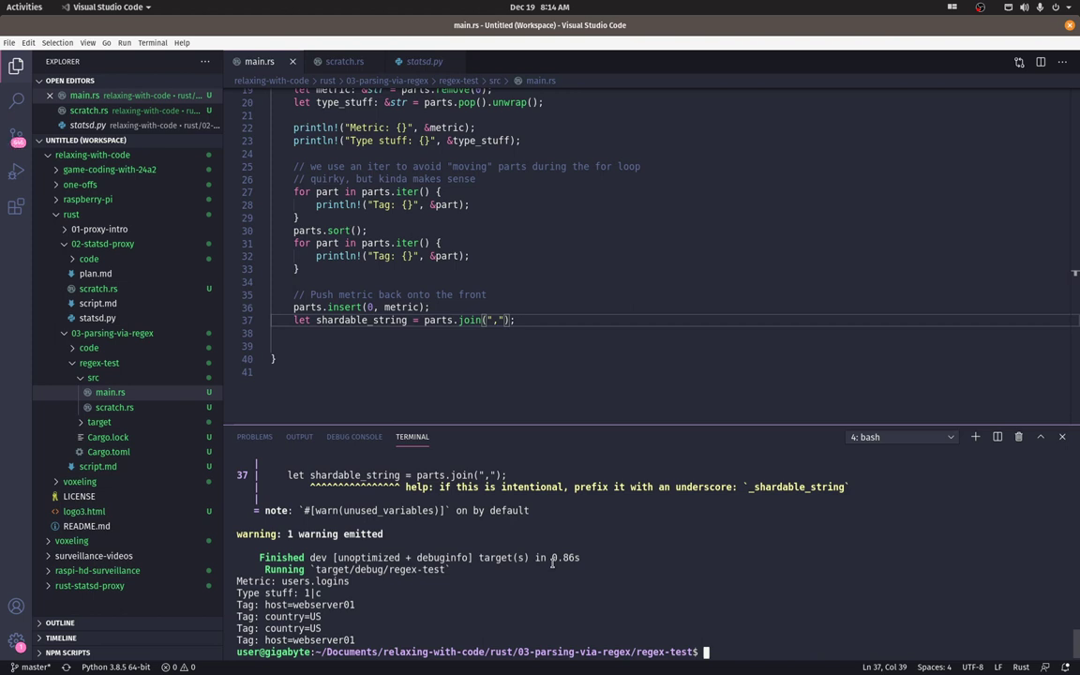
- Print 'Joined: {}' with shardable_string and rerun cargo run to show the output
click(333, 334)
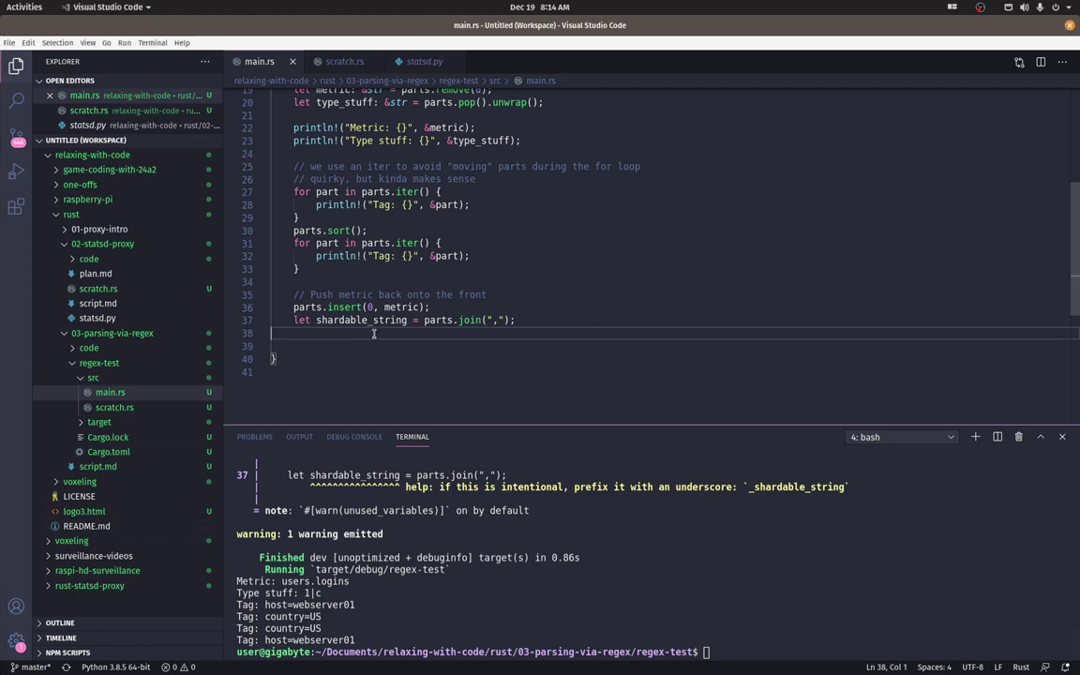
text(println!("Joined: {}", &shardable_string);)
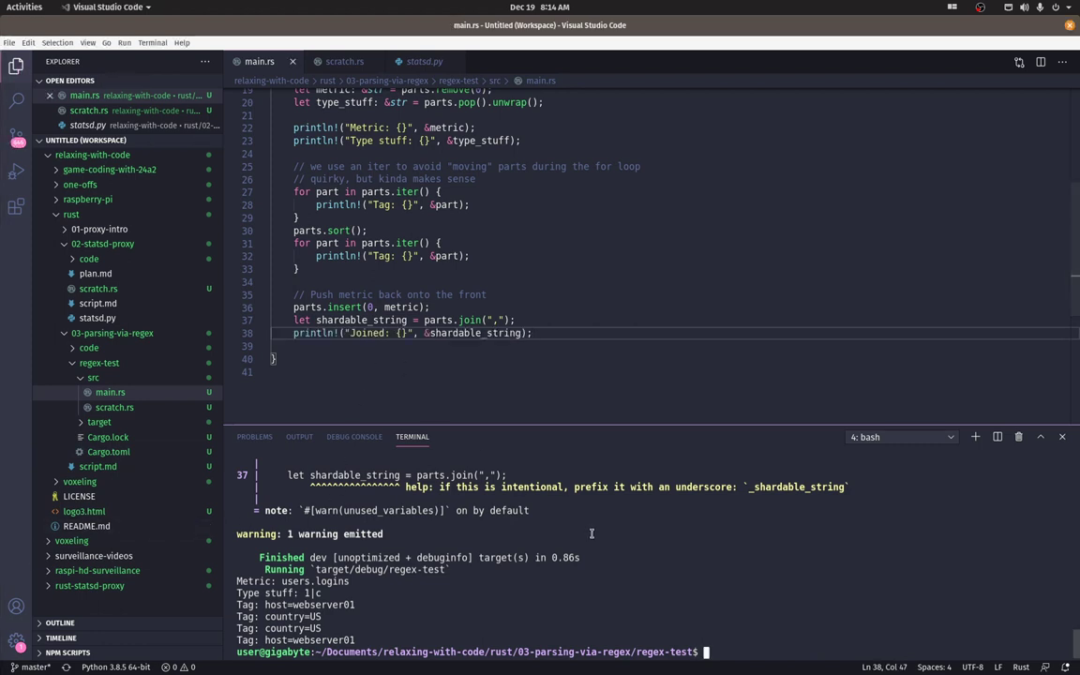
text(cargo run)
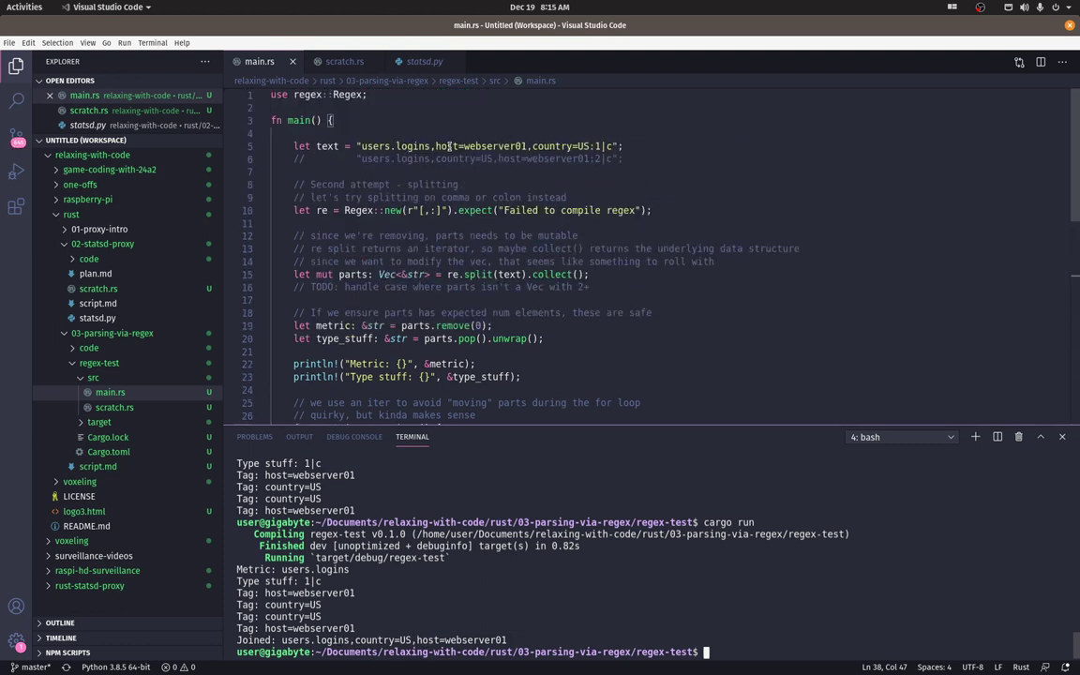
scroll(down, 3)
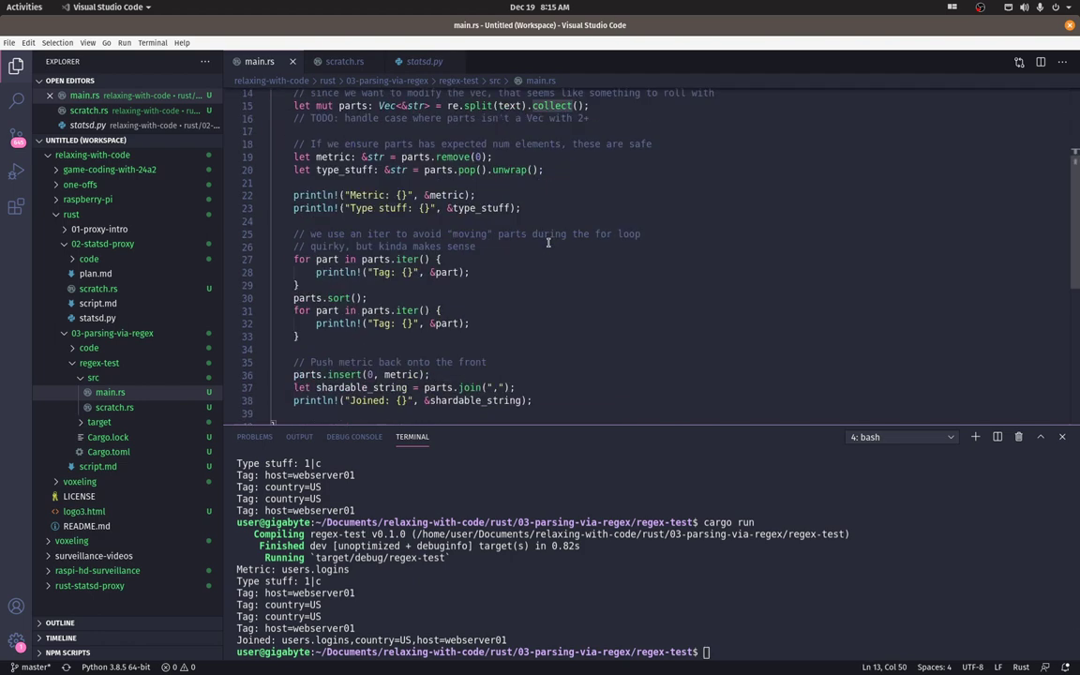
scroll(down, 3)
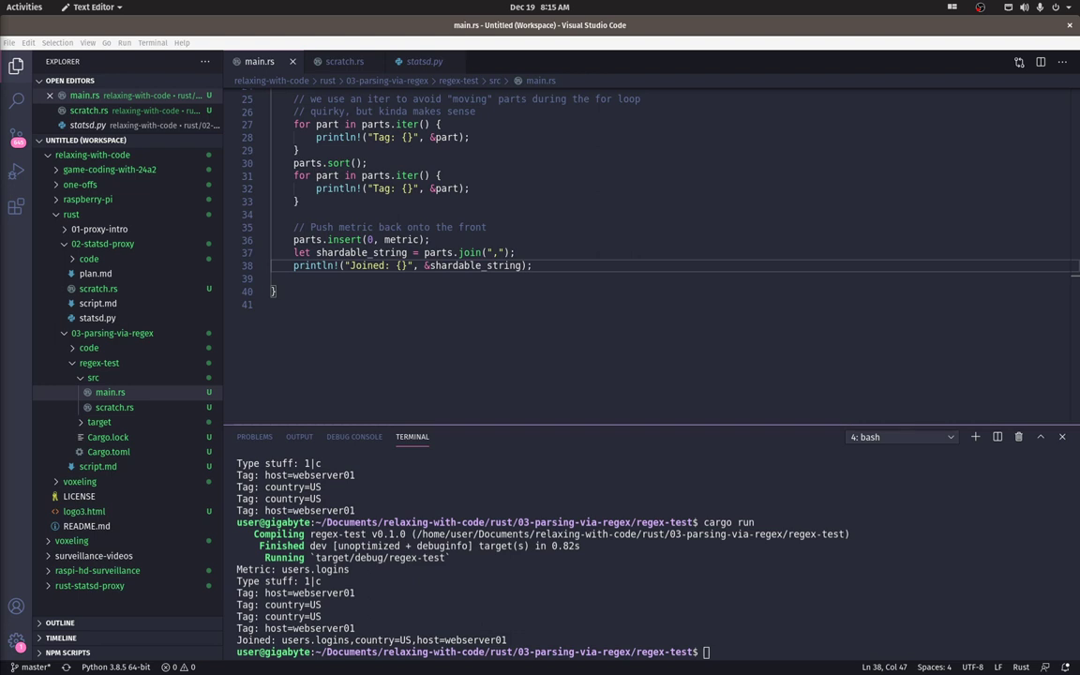
mouse_move(418, 371)
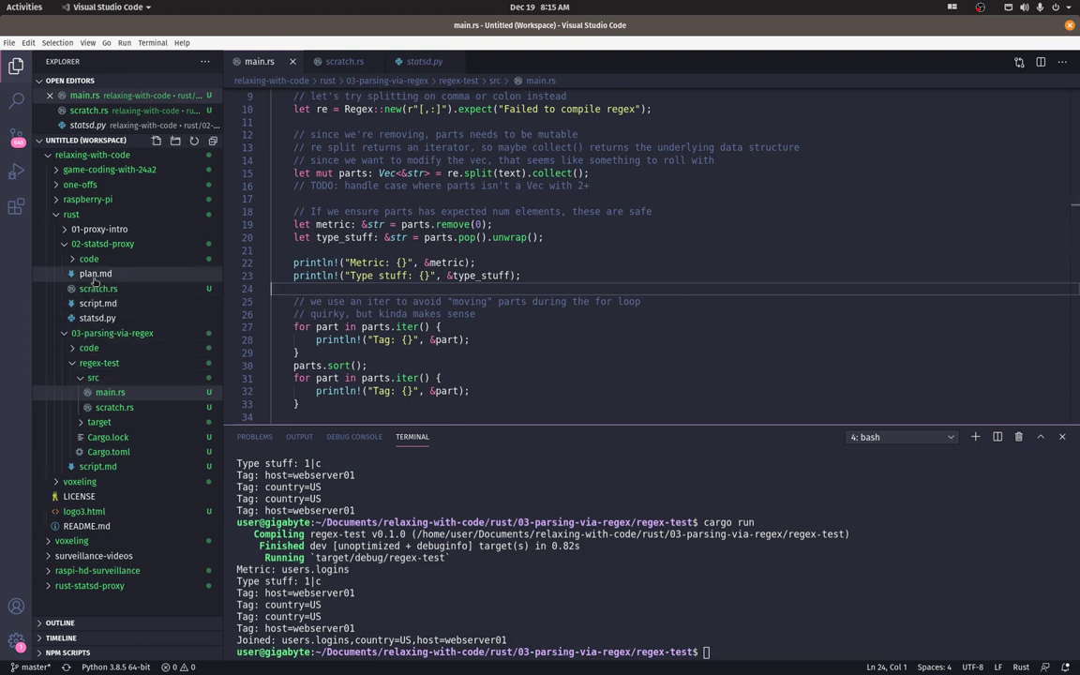
- Browse statsd-proxy's main.rs UDP loop, then return to regex-test's main.rs
click(87, 258)
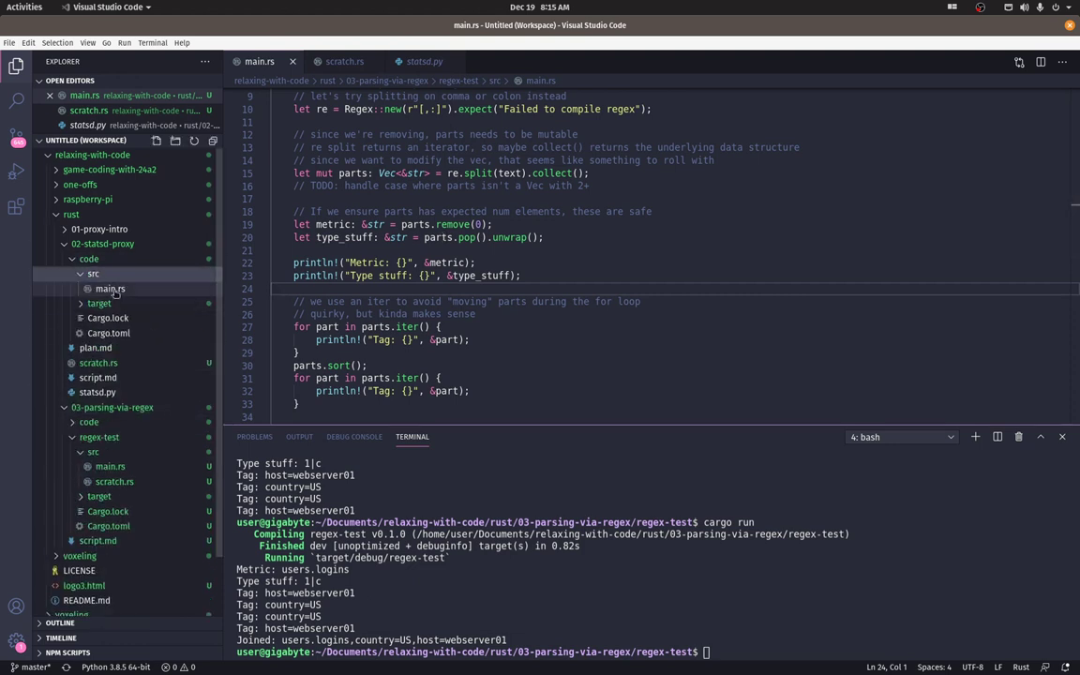
click(110, 288)
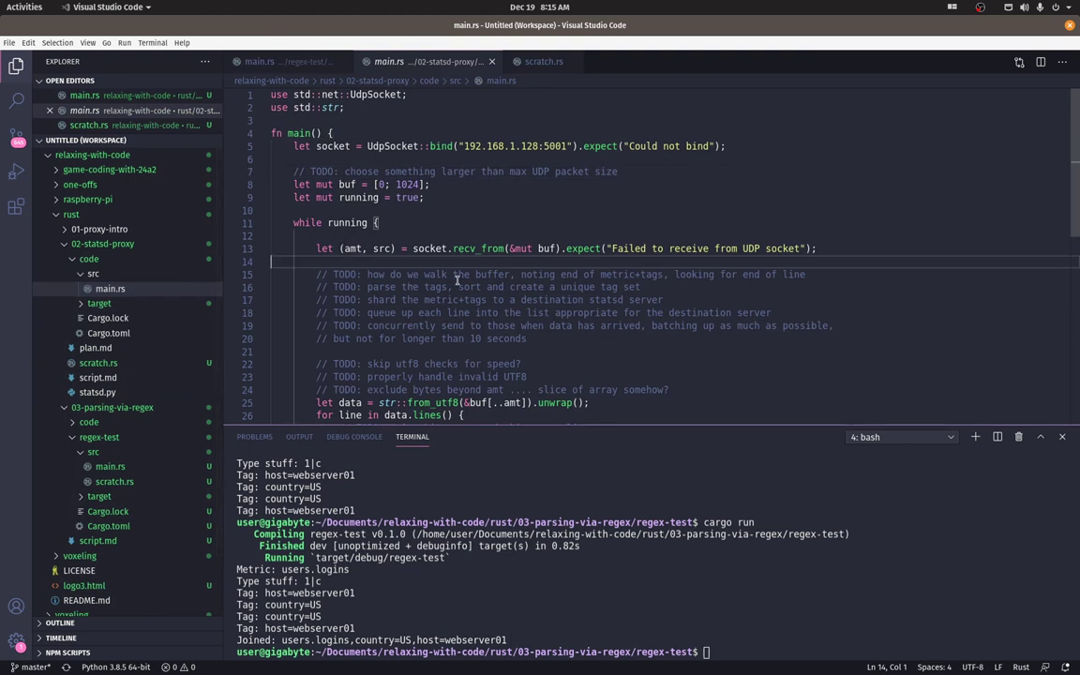
scroll(down, 3)
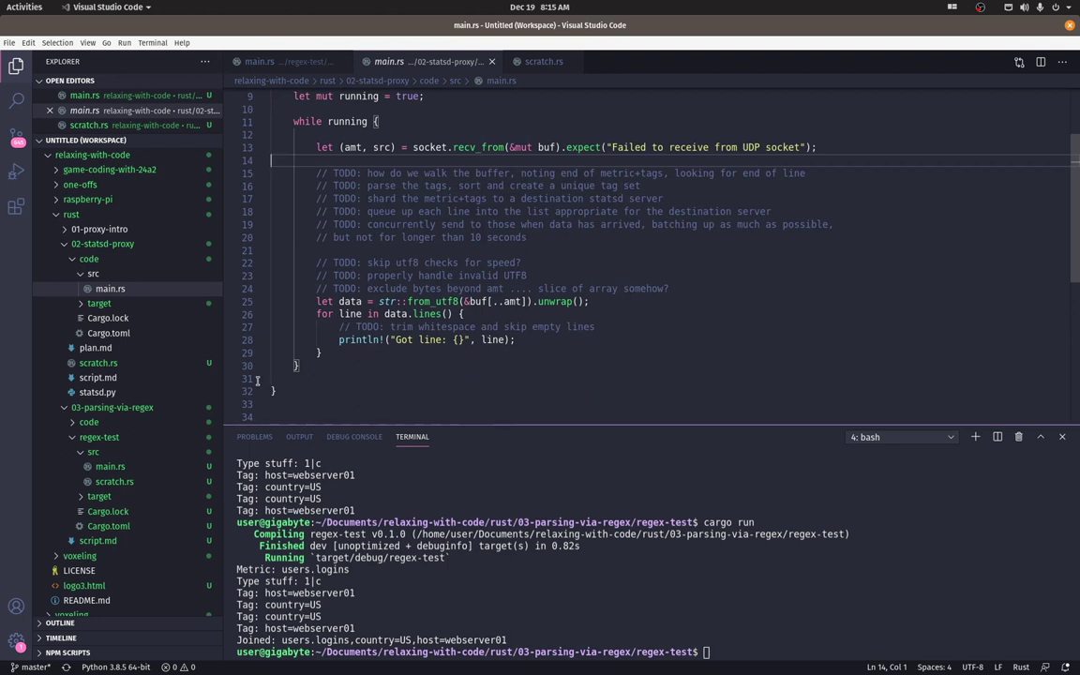
mouse_move(112, 407)
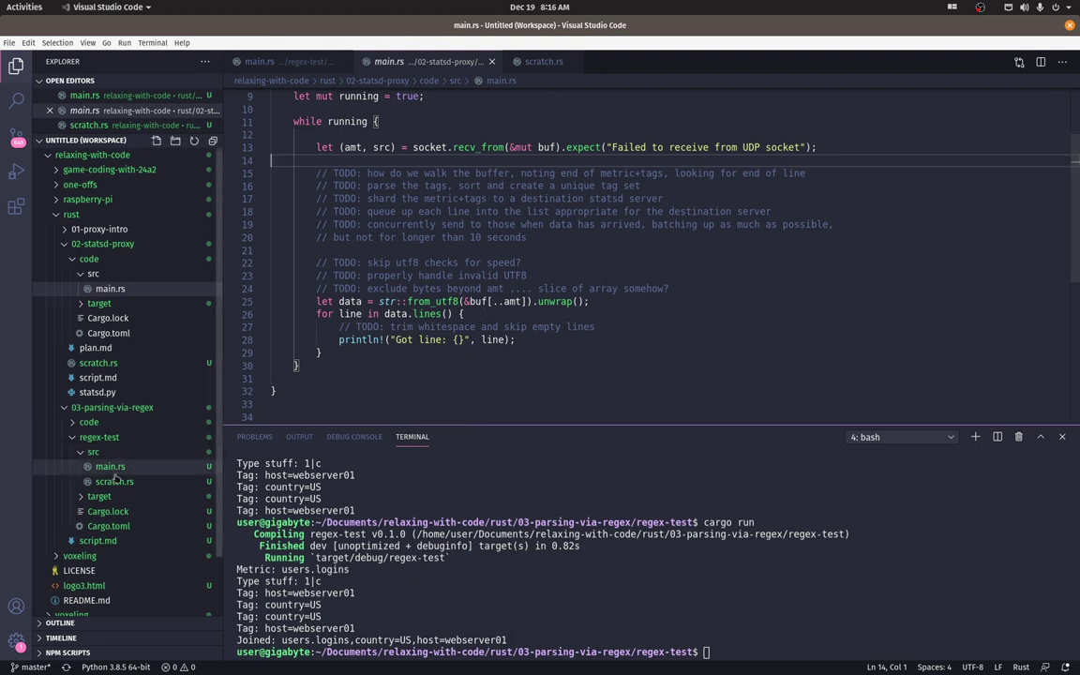
click(280, 61)
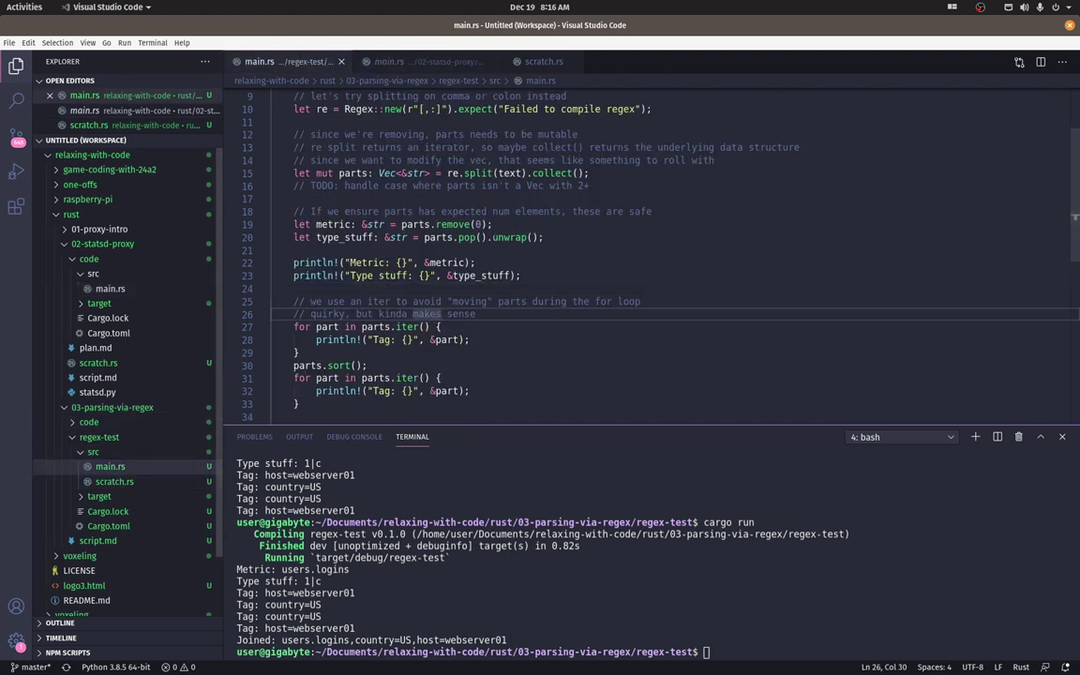